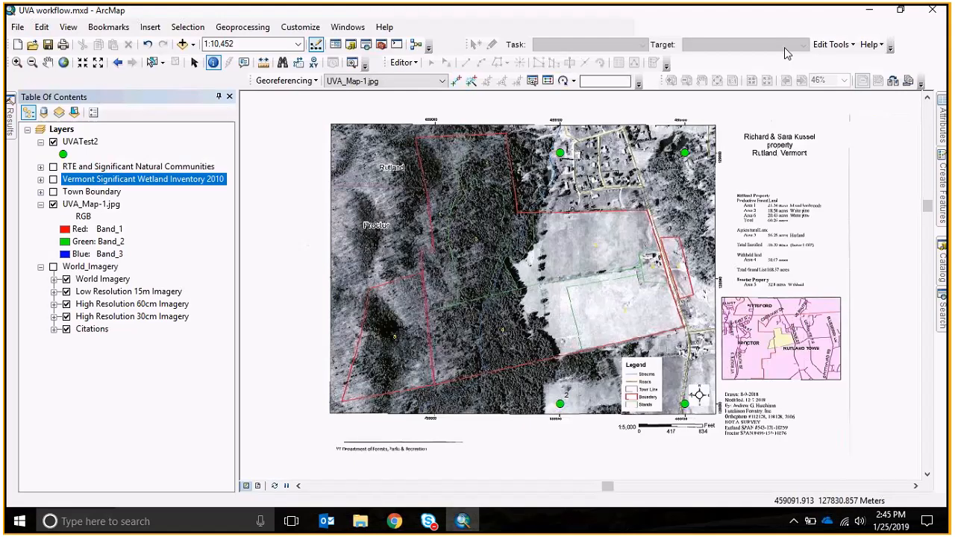
mouse_move(143, 383)
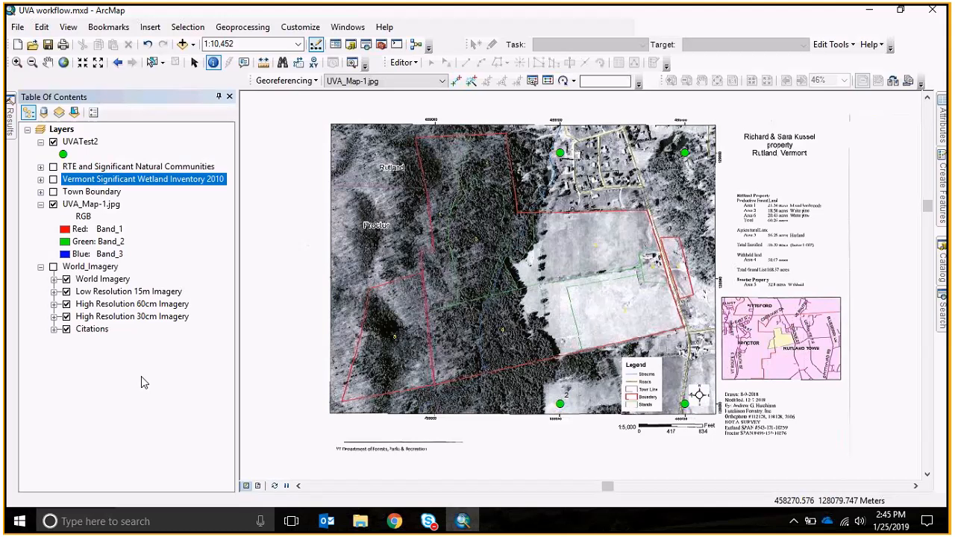
- Turn on the Vermont Significant Wetland Inventory 2010 layer in the Table of Contents
click(137, 167)
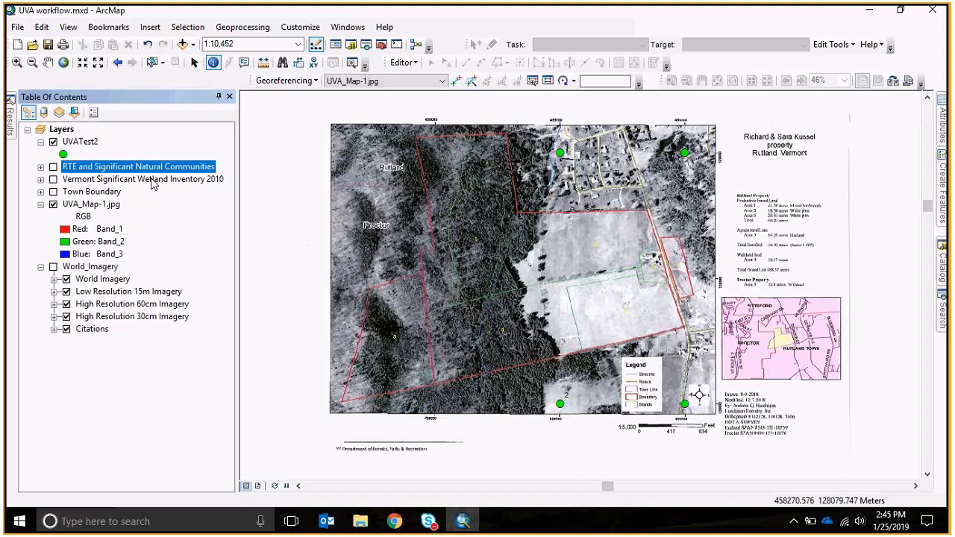
click(143, 179)
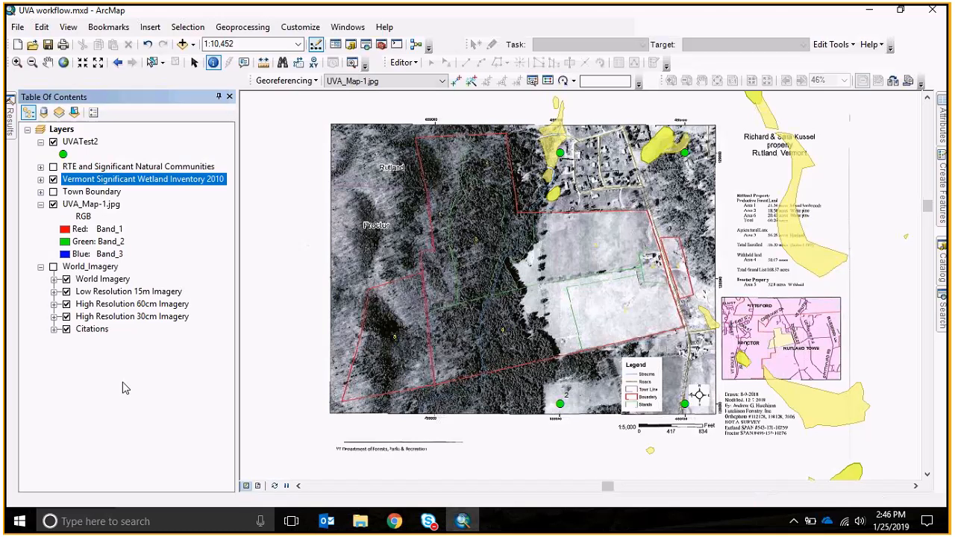
mouse_move(132, 389)
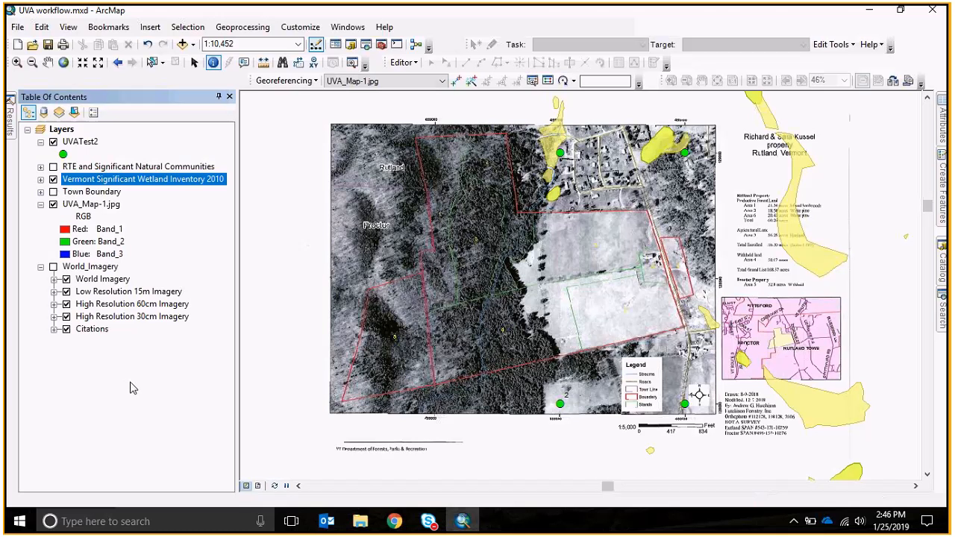
mouse_move(250, 360)
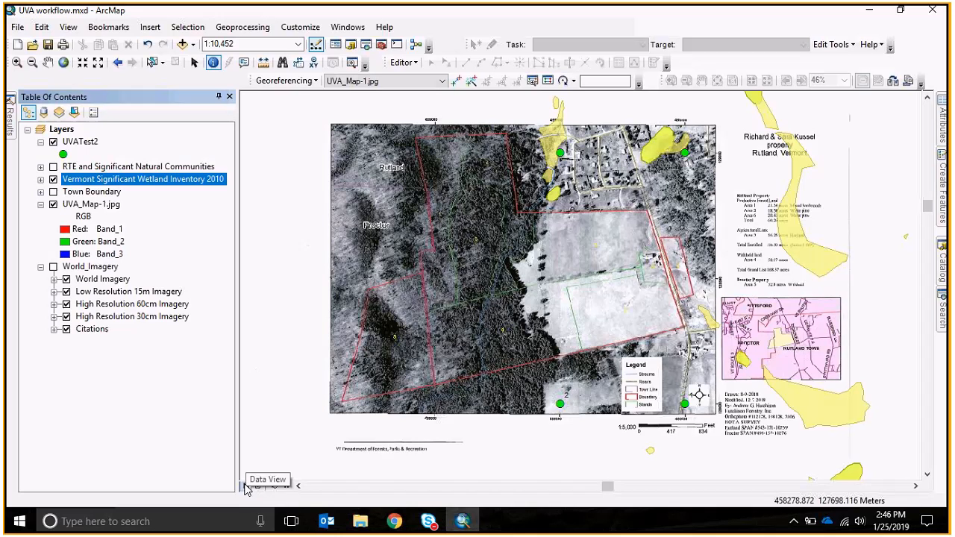
- Switch from data view to the page layout view
click(258, 487)
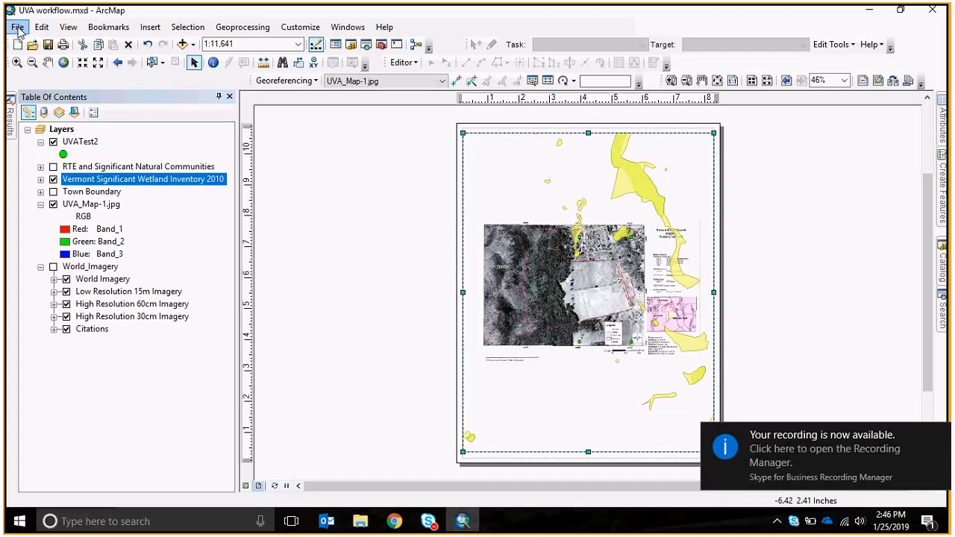
click(18, 27)
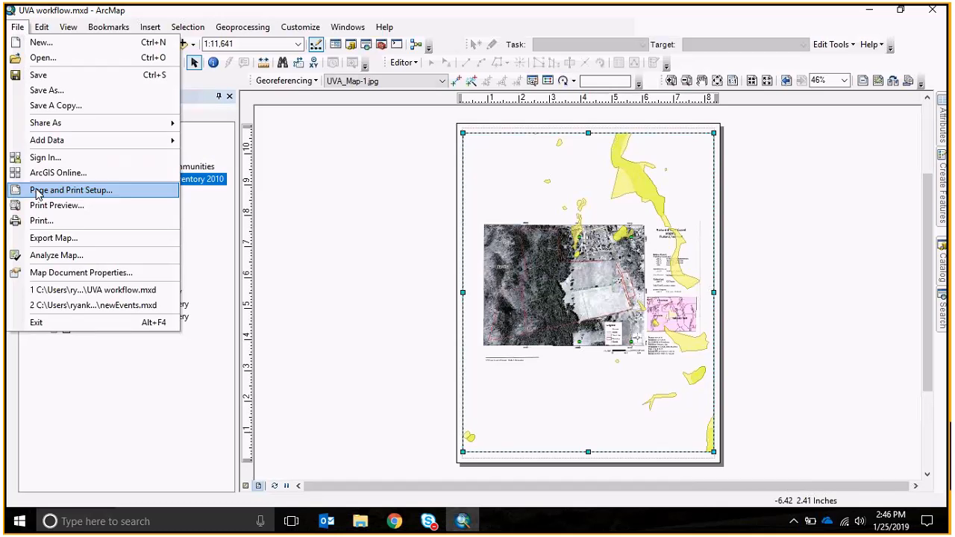
mouse_move(72, 190)
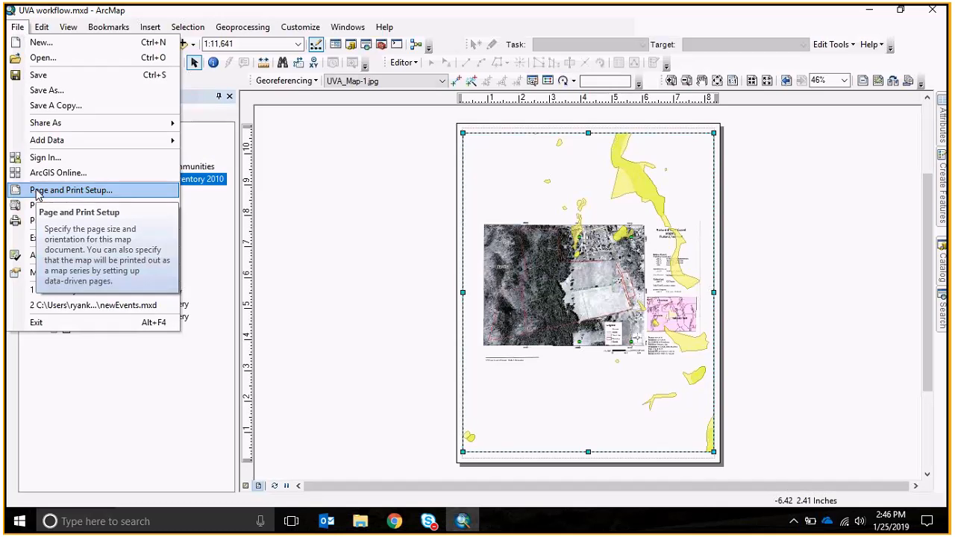
click(72, 190)
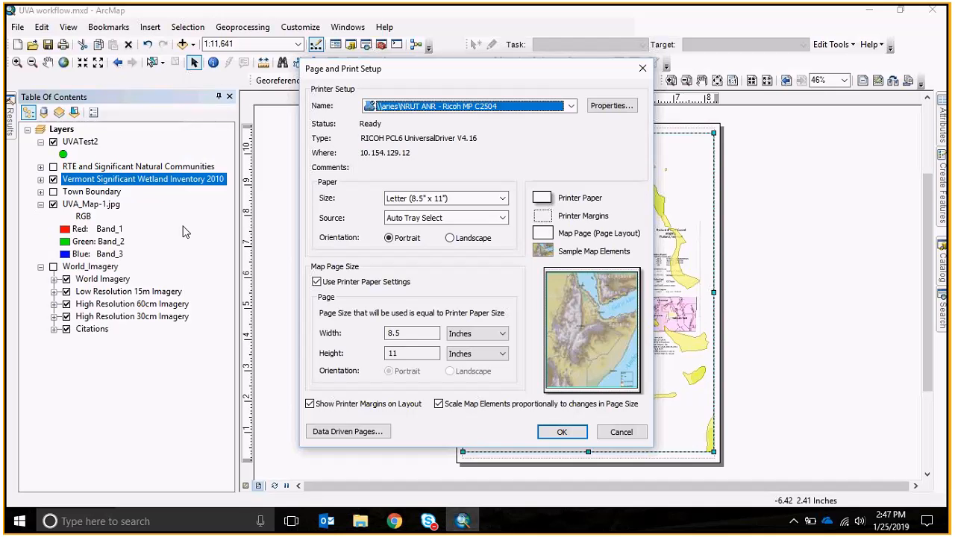
mouse_move(621, 370)
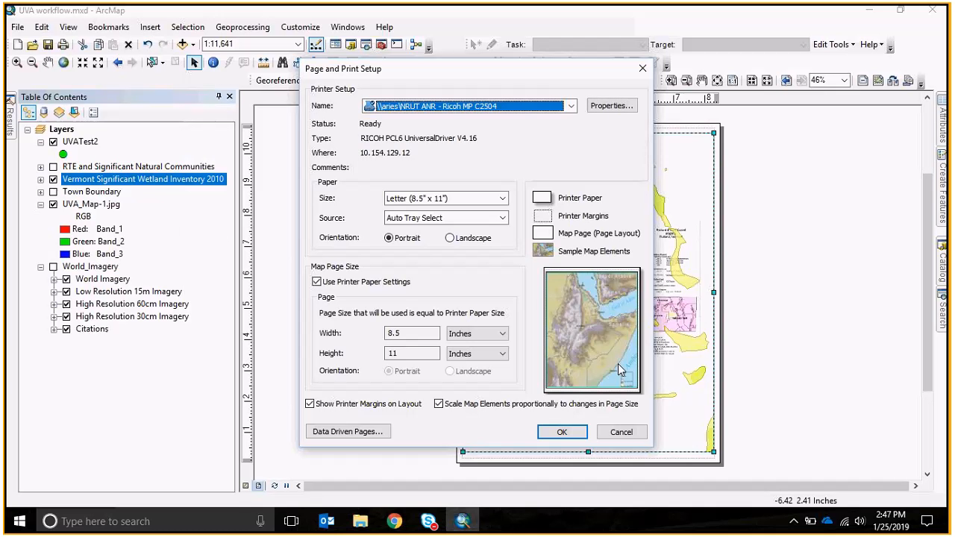
click(562, 433)
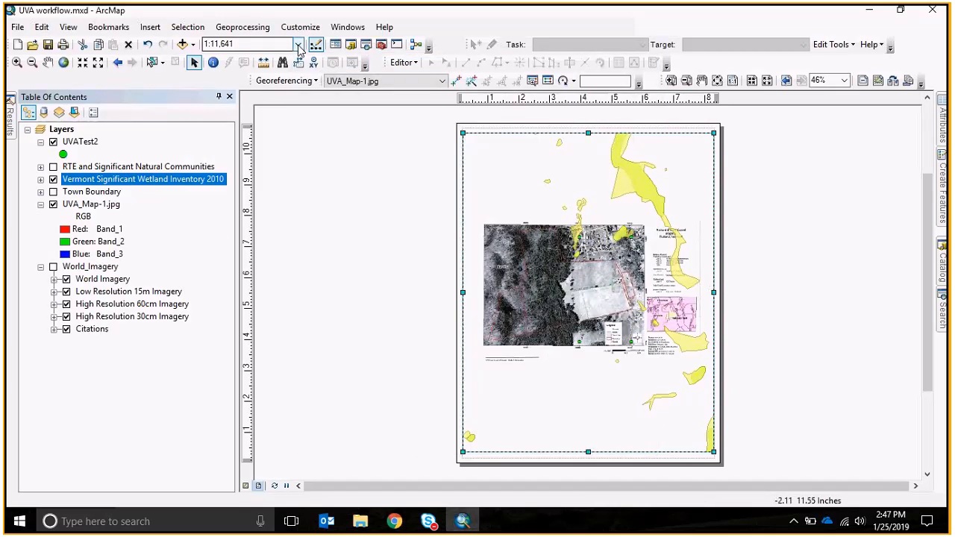
- Set the map scale to 1:5,000 and fit the whole page in view
click(299, 43)
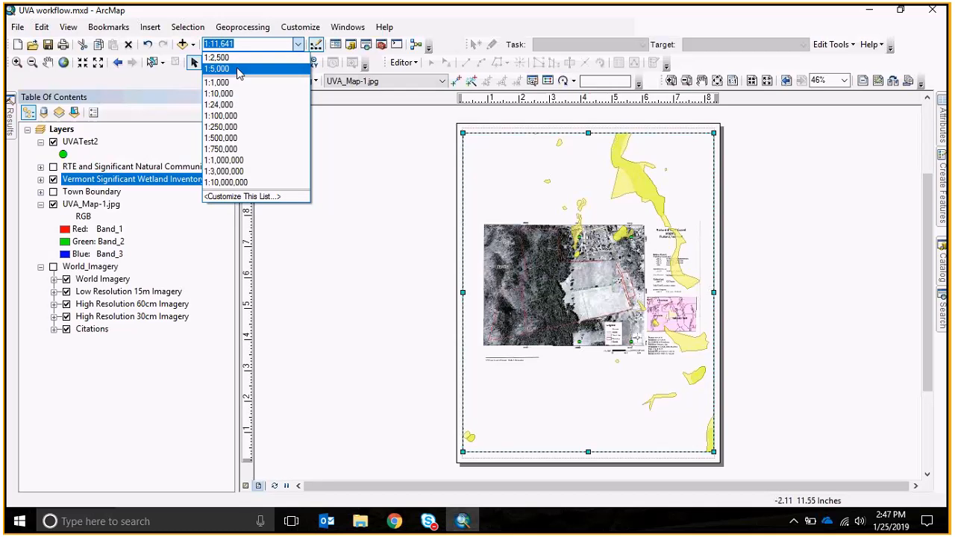
click(217, 68)
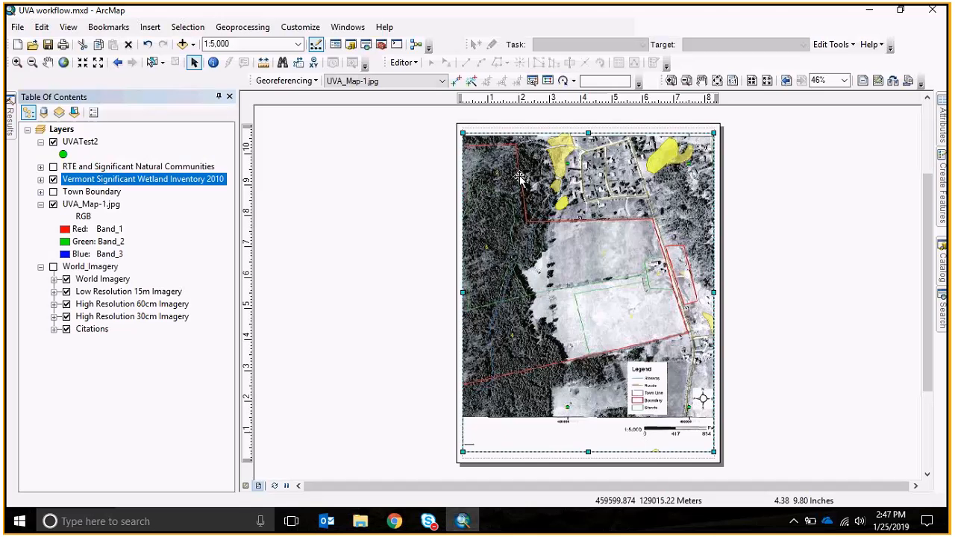
mouse_move(627, 440)
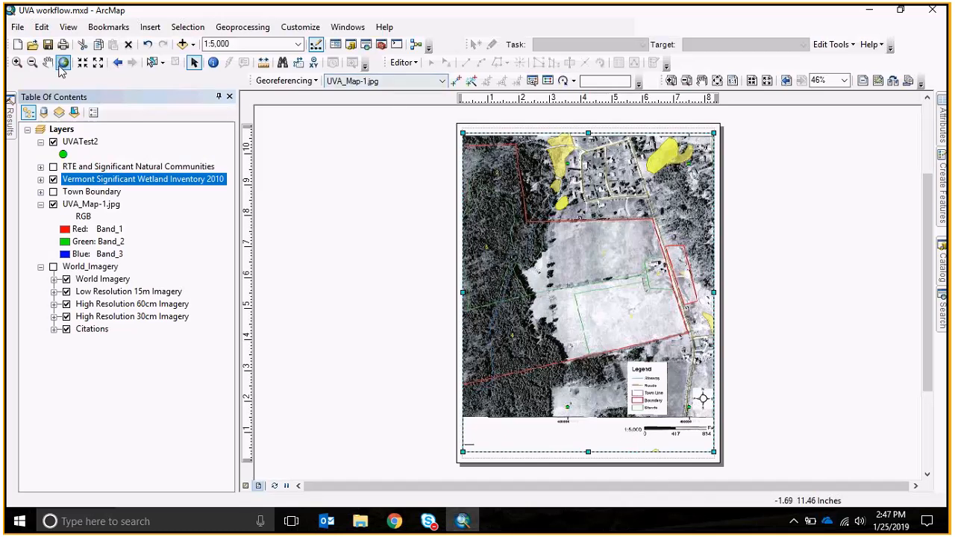
mouse_move(670, 81)
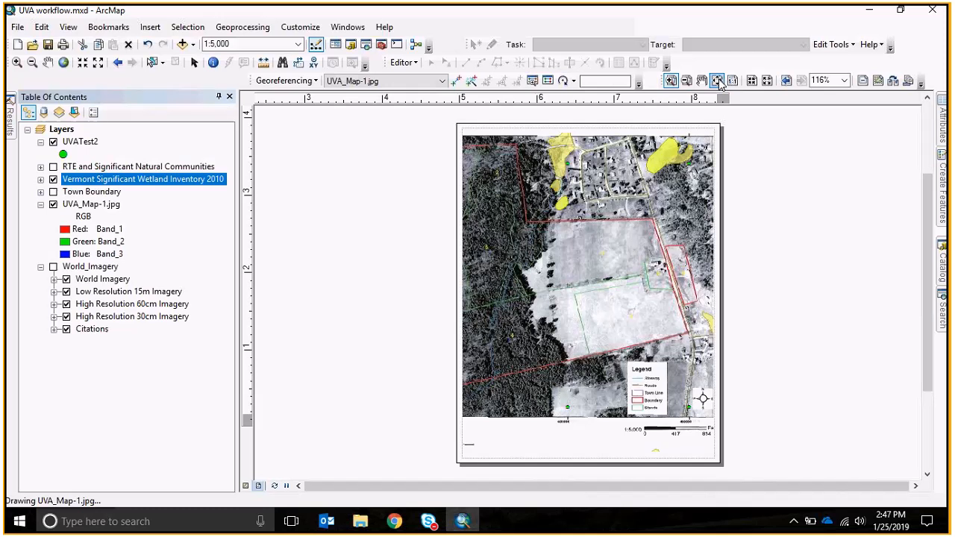
click(16, 27)
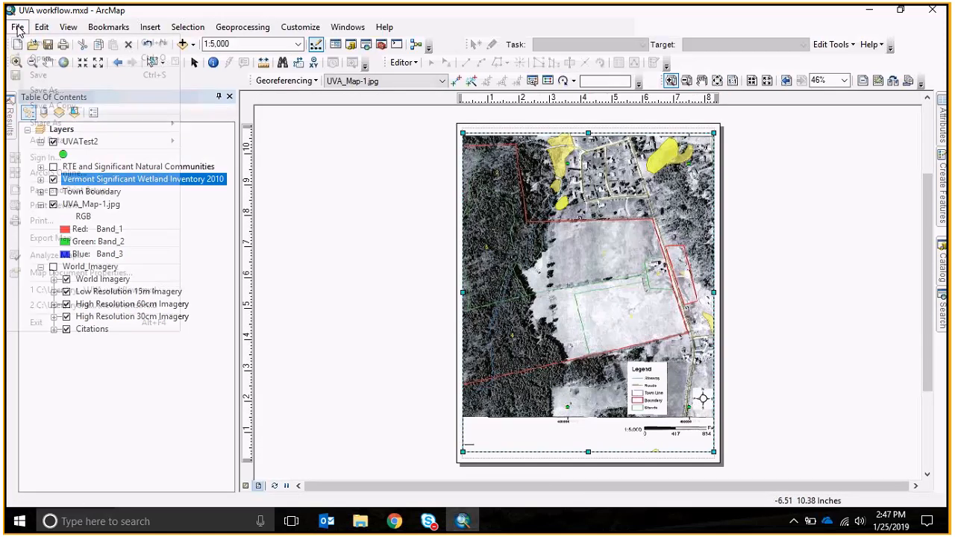
- In Page and Print Setup, choose the HP Plotter DJ 1300 printer
click(57, 191)
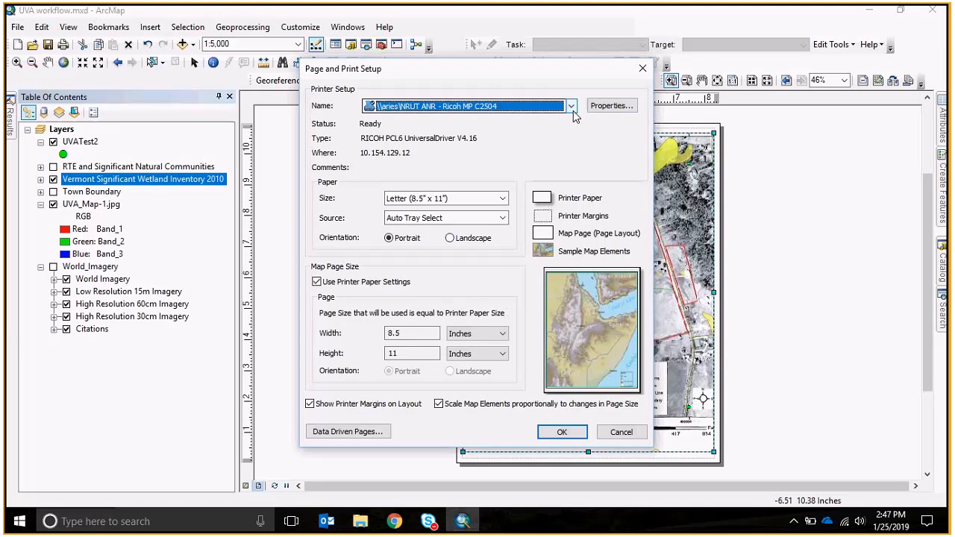
click(570, 105)
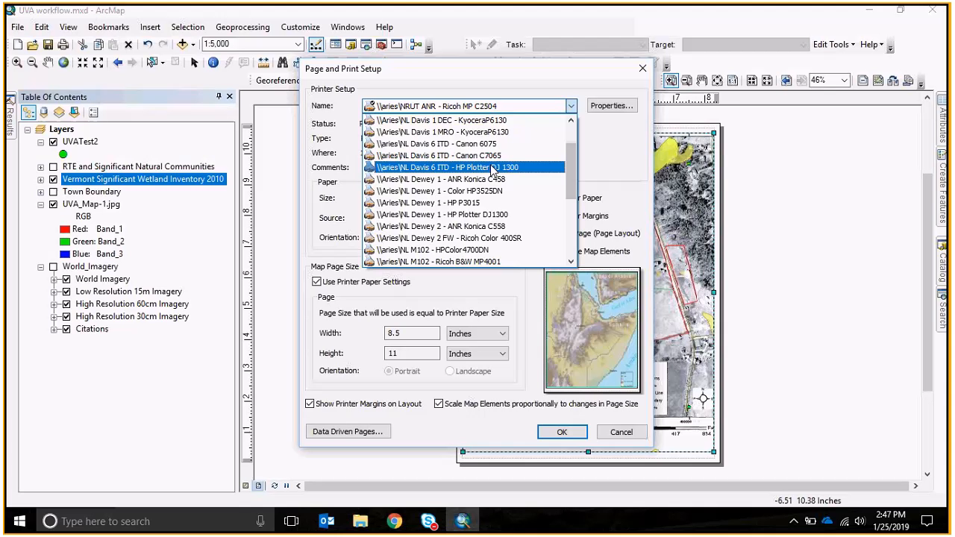
click(445, 167)
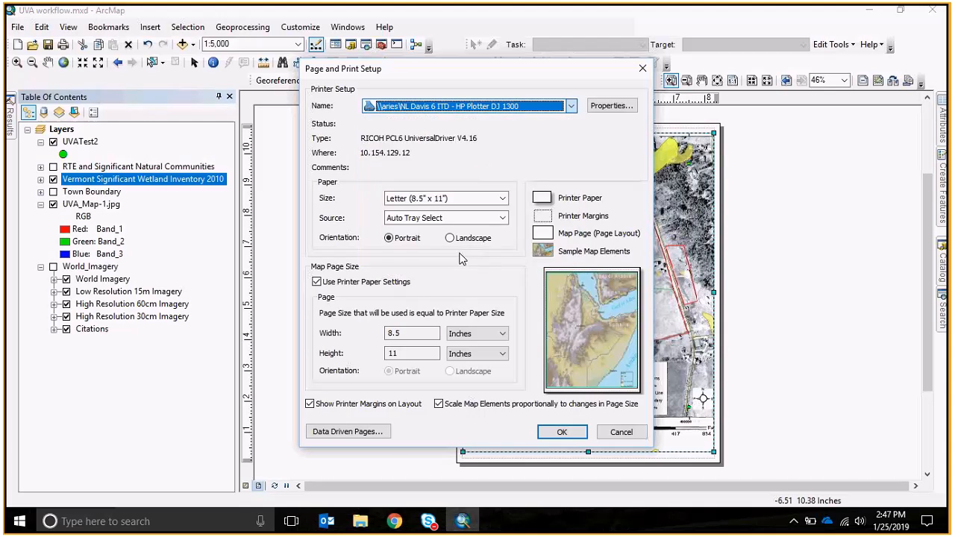
click(572, 104)
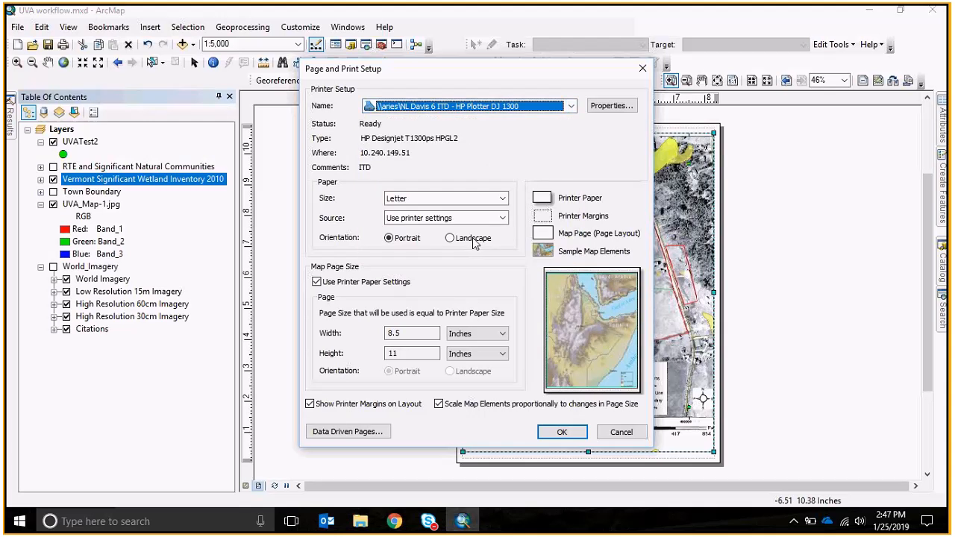
- Set the paper to D-size 22 by 34 inches in landscape orientation
click(501, 197)
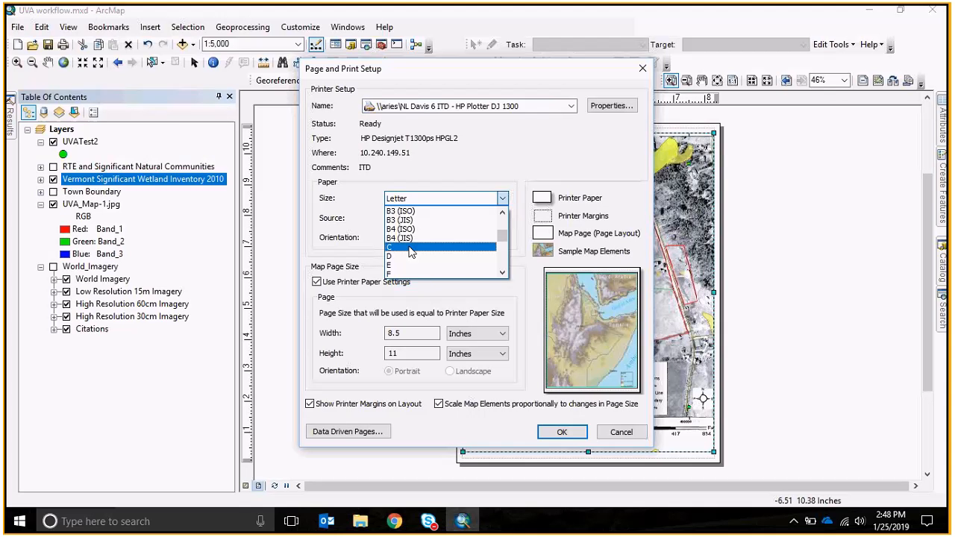
click(406, 257)
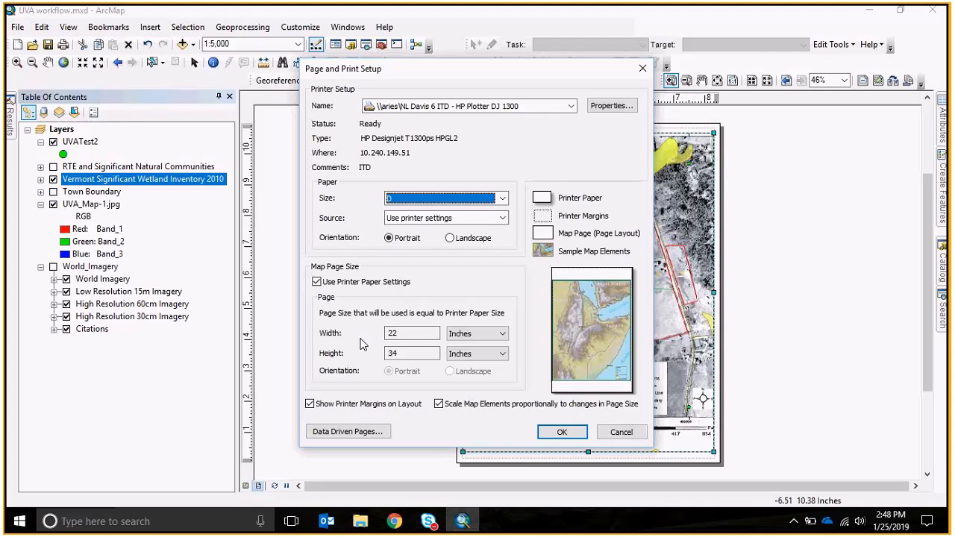
mouse_move(439, 290)
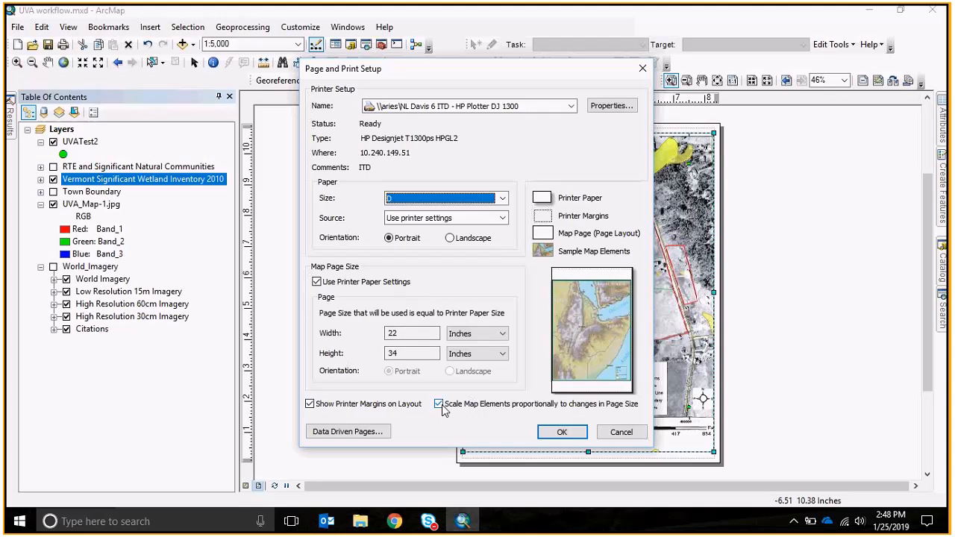
click(449, 237)
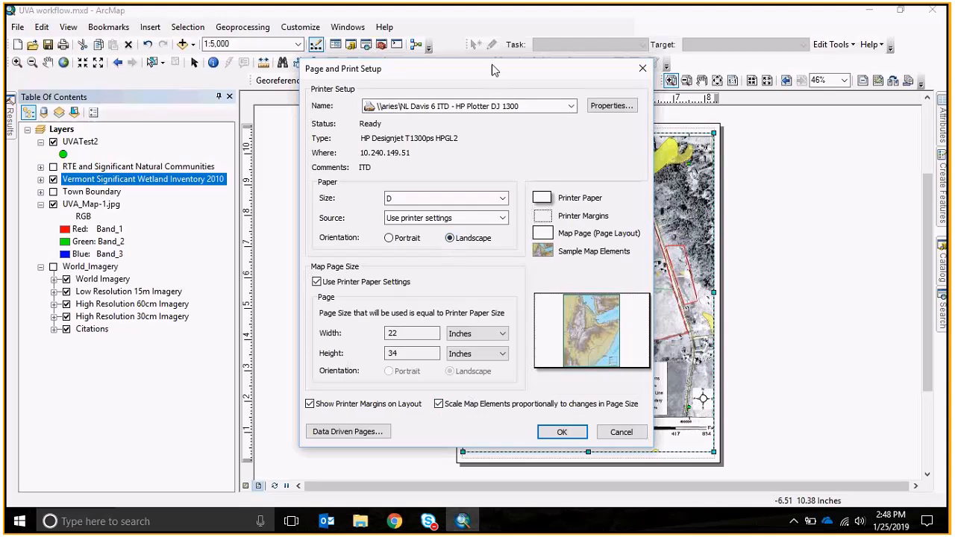
drag(493, 69, 257, 64)
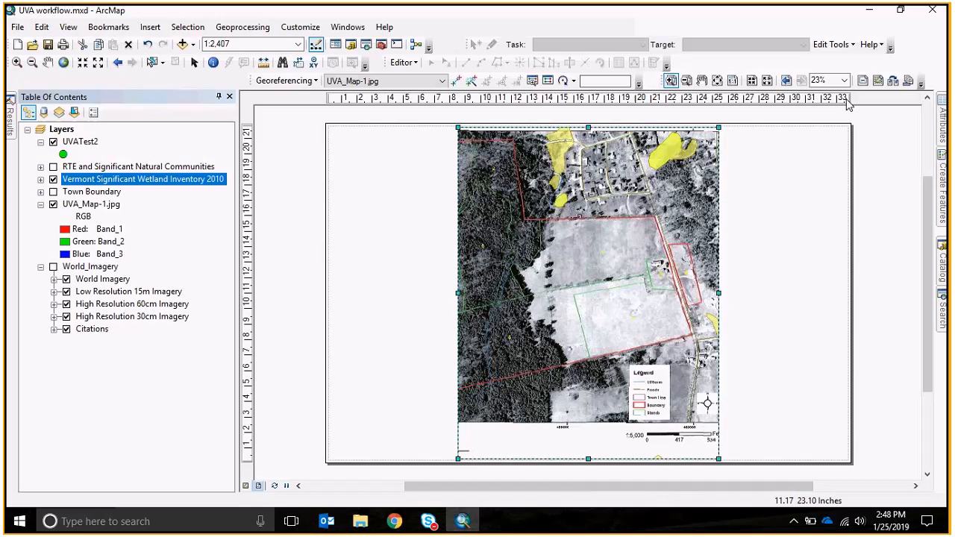
mouse_move(253, 472)
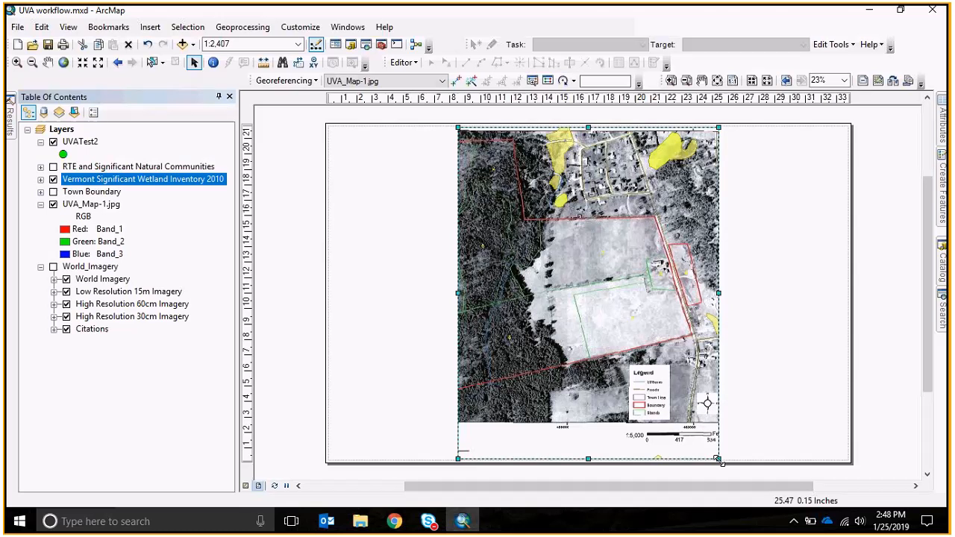
- Stretch the map frame to the larger page and enter a 1:5,000 scale
drag(718, 458, 819, 458)
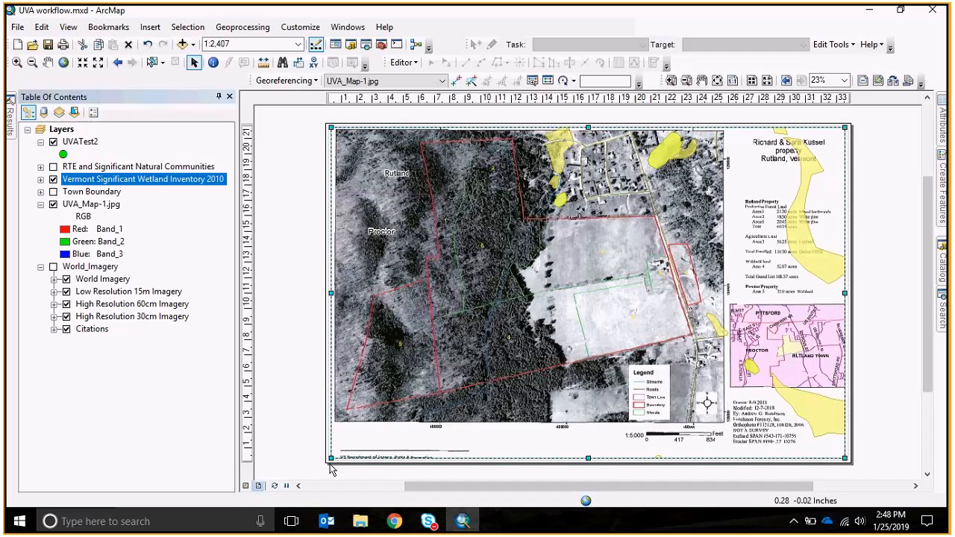
click(247, 43)
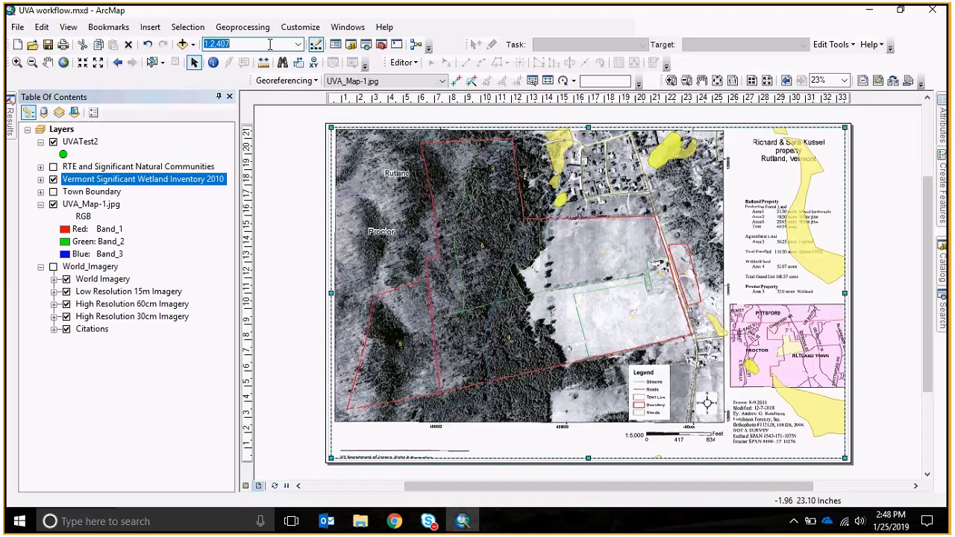
text(500)
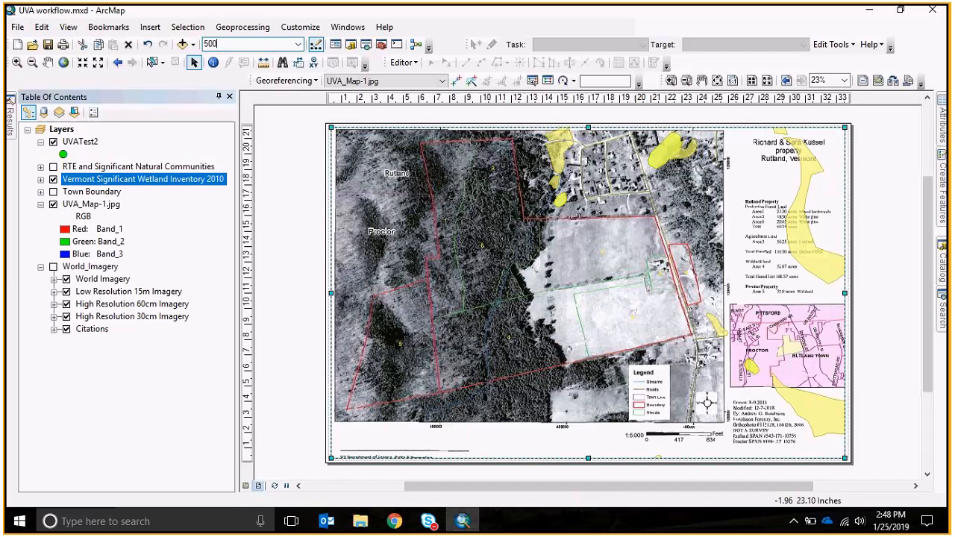
text(1:5,000)
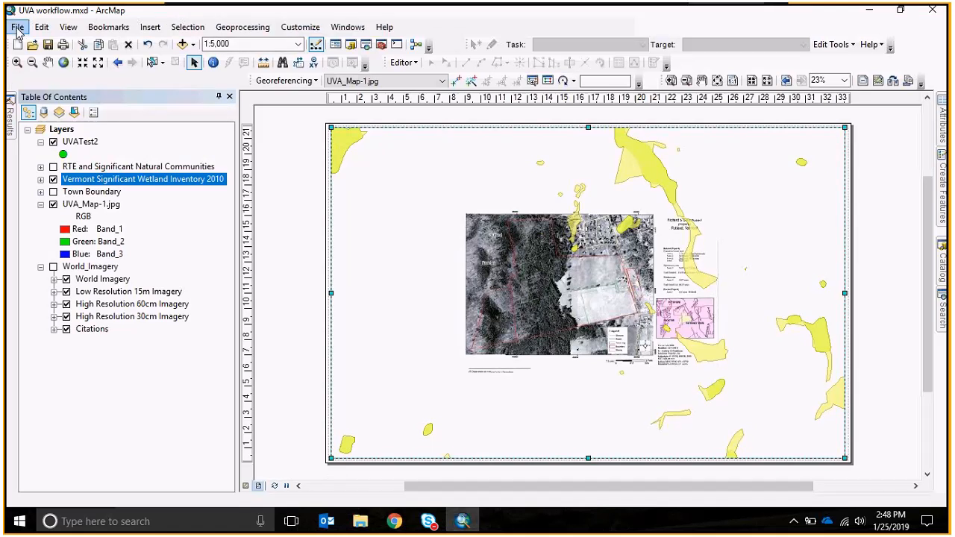
- Change the page setup to C-size paper, keeping printer paper settings and landscape
click(16, 27)
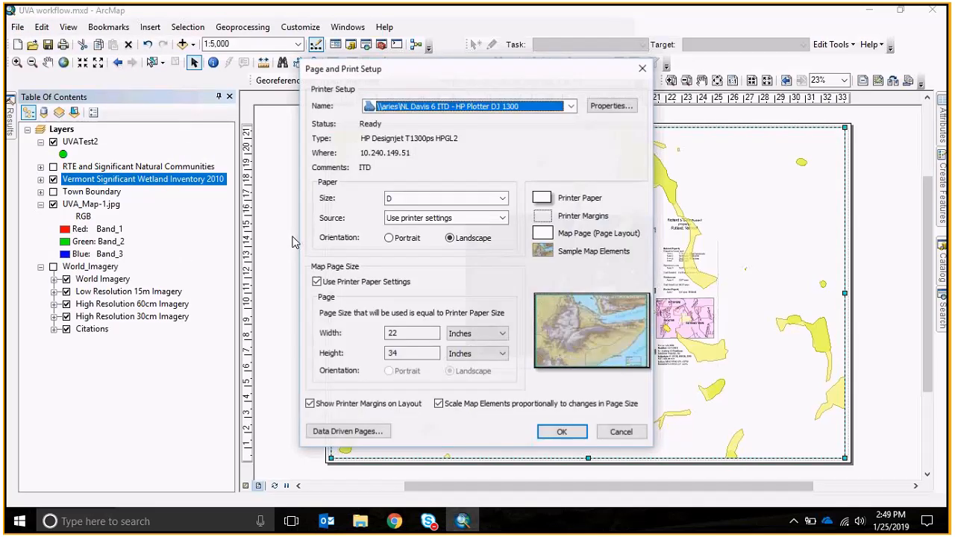
click(502, 197)
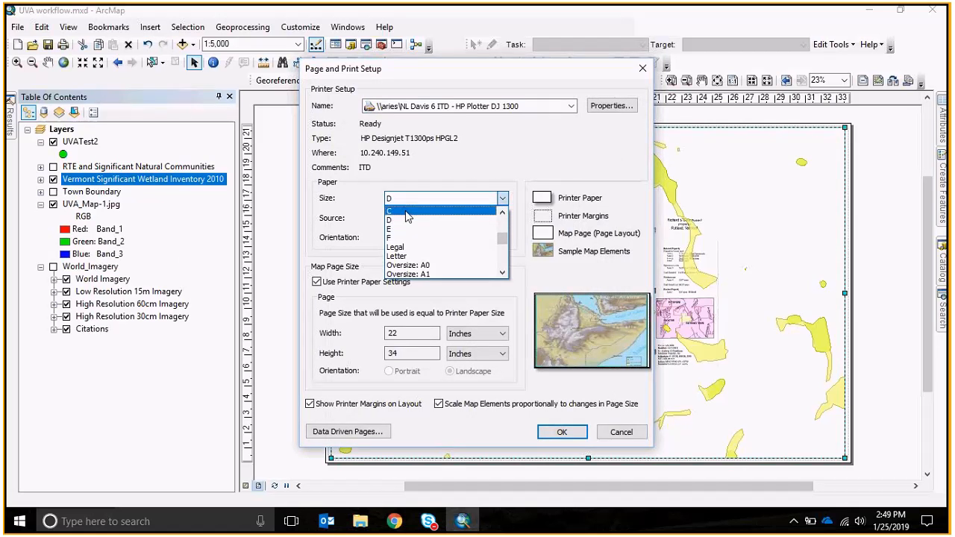
click(406, 210)
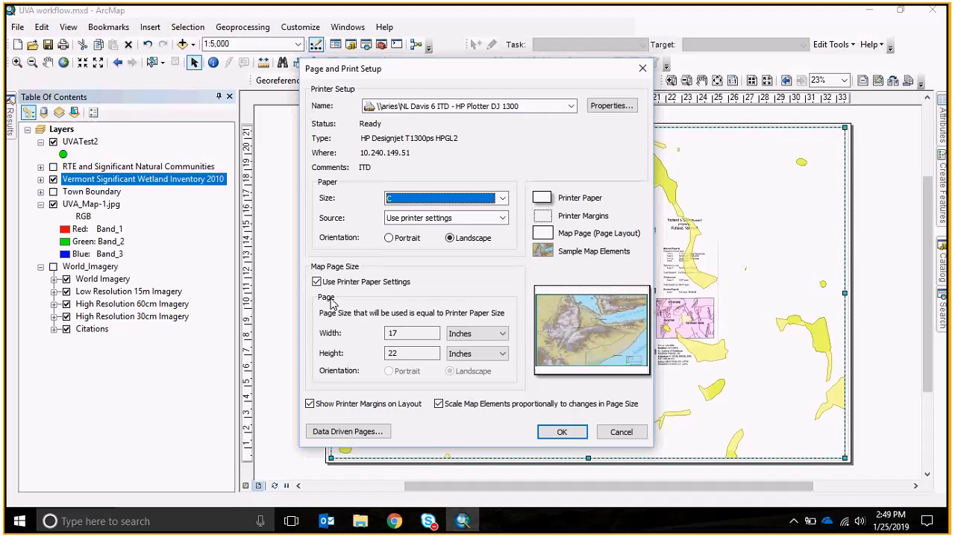
click(316, 281)
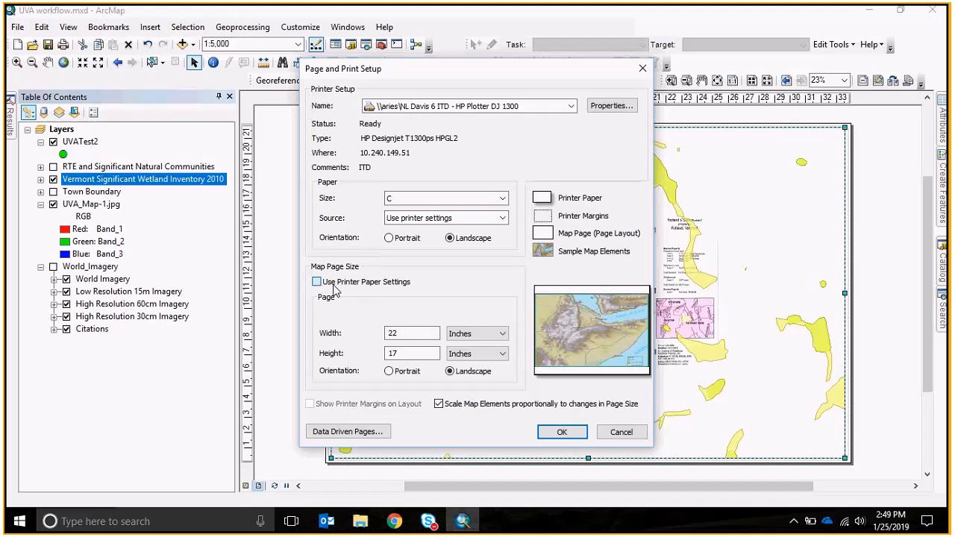
click(317, 280)
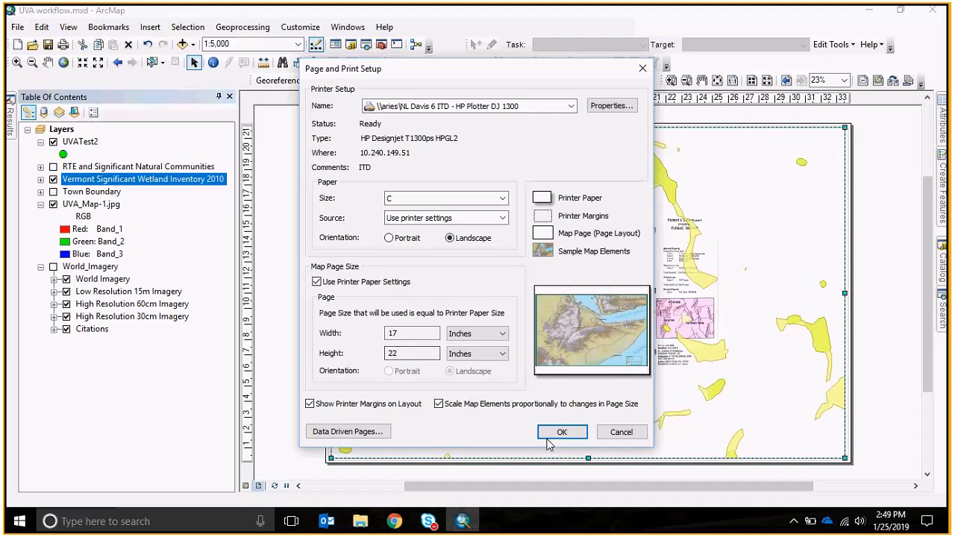
click(561, 433)
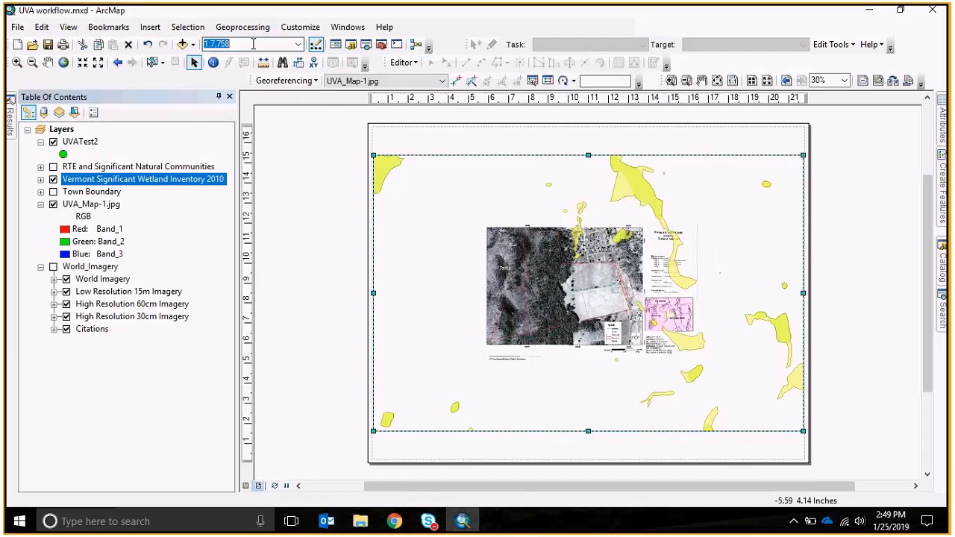
- Reapply the 1:5,000 scale, inspect the layout at 100%, and show the whole page again
text(500)
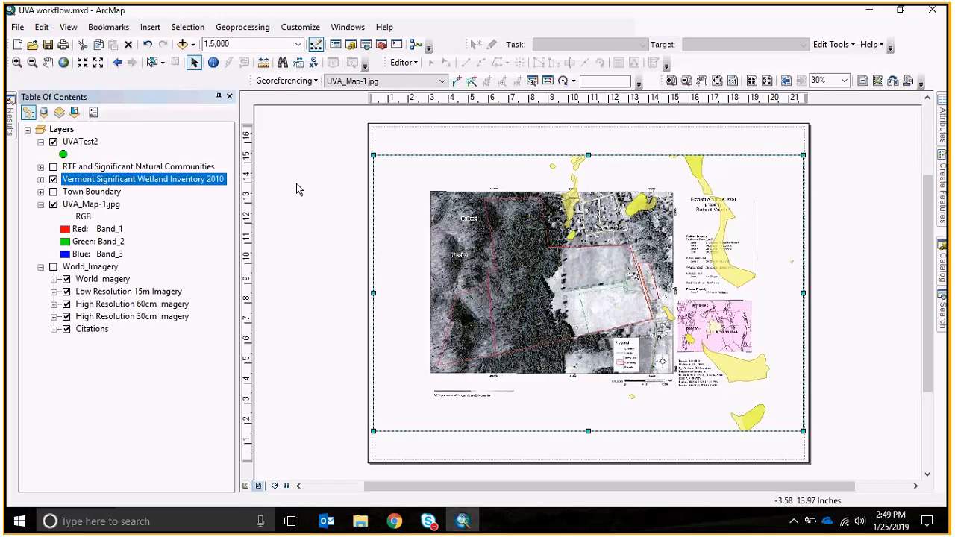
mouse_move(609, 122)
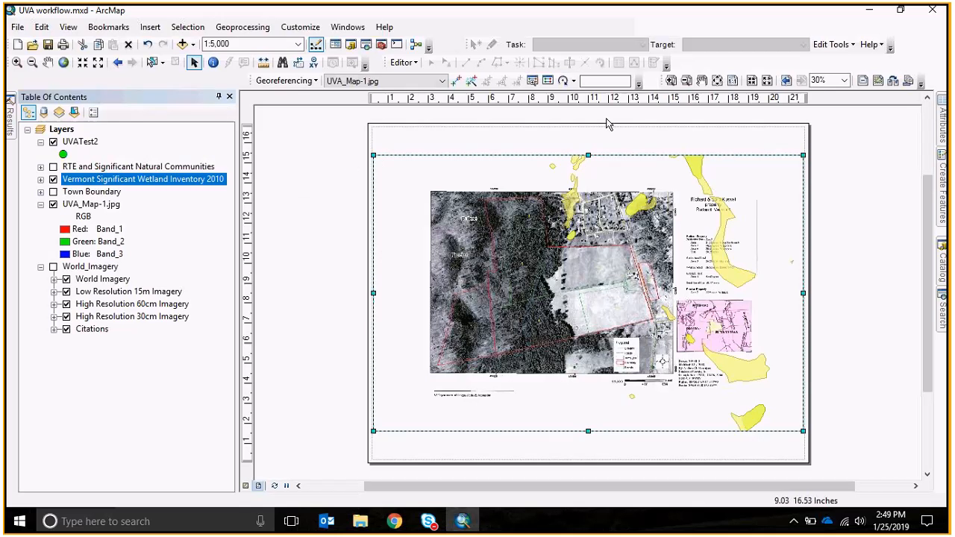
mouse_move(315, 136)
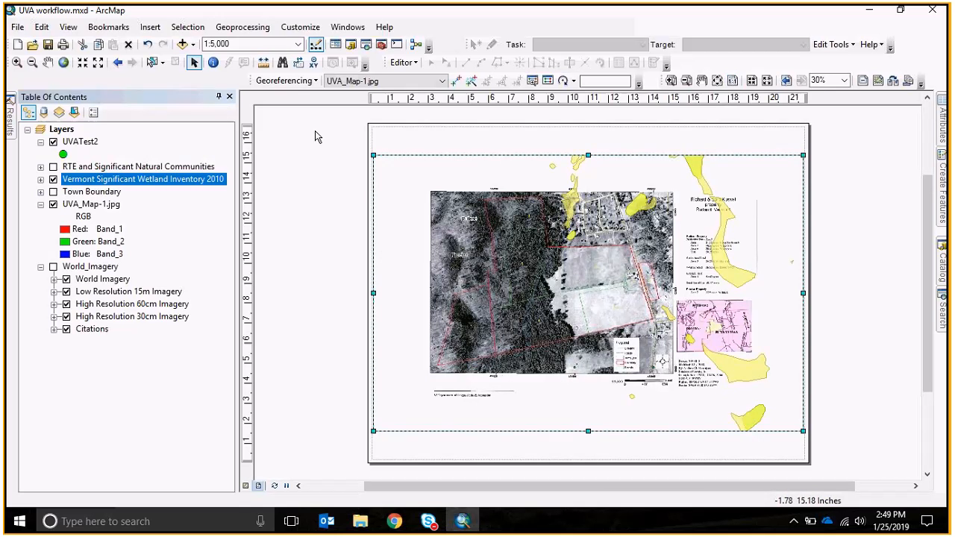
mouse_move(333, 273)
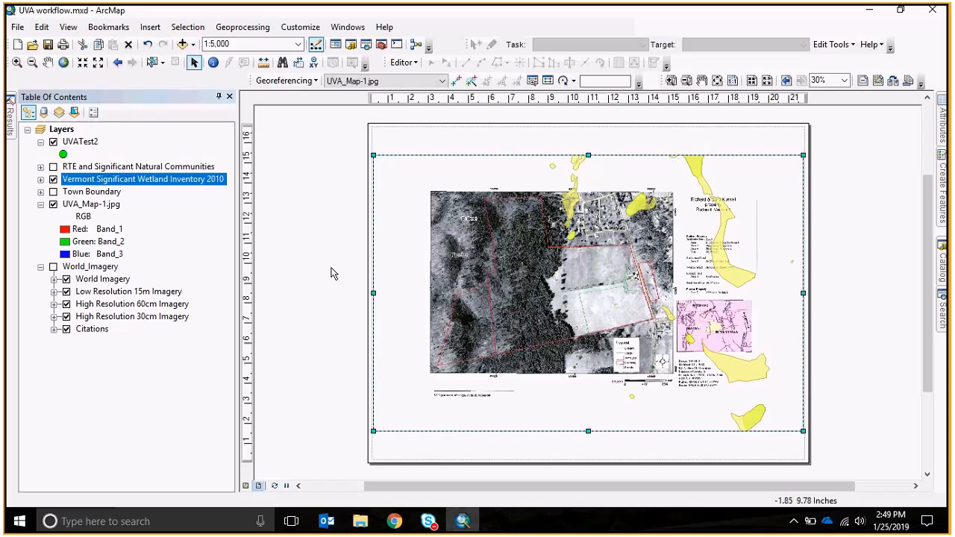
mouse_move(291, 103)
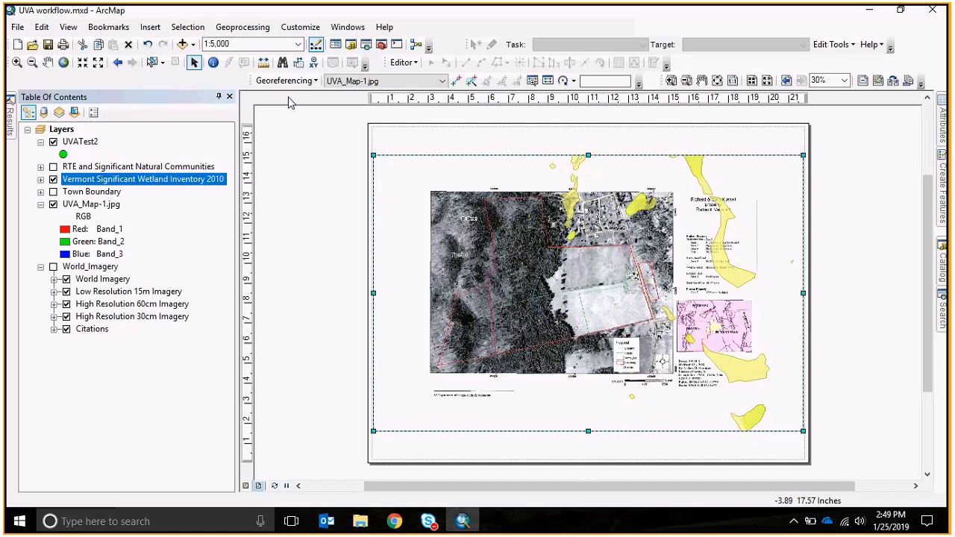
mouse_move(639, 85)
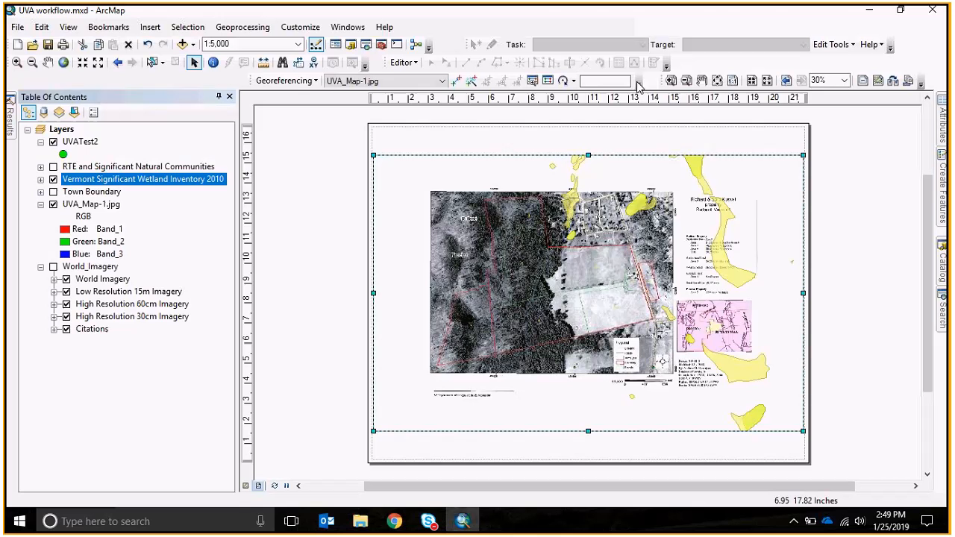
mouse_move(733, 80)
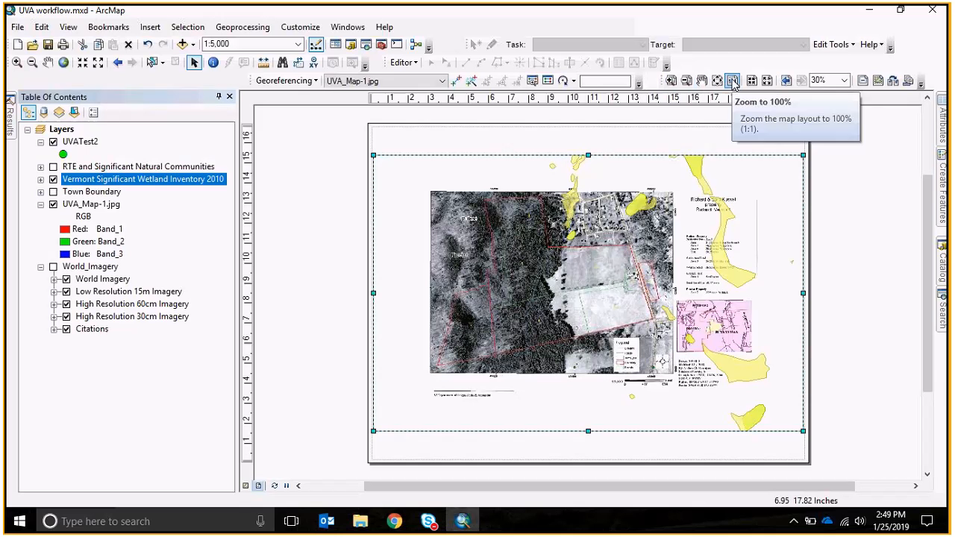
click(733, 81)
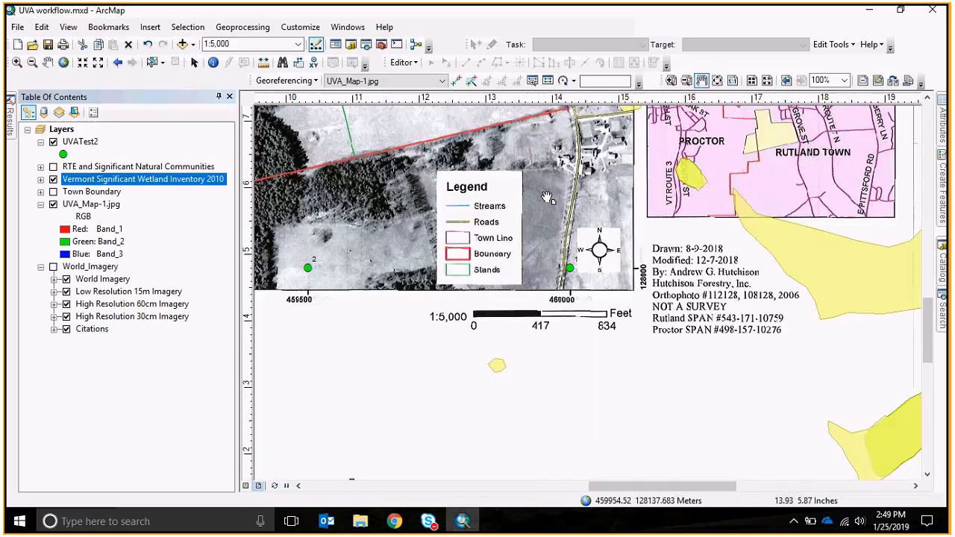
drag(549, 197, 642, 321)
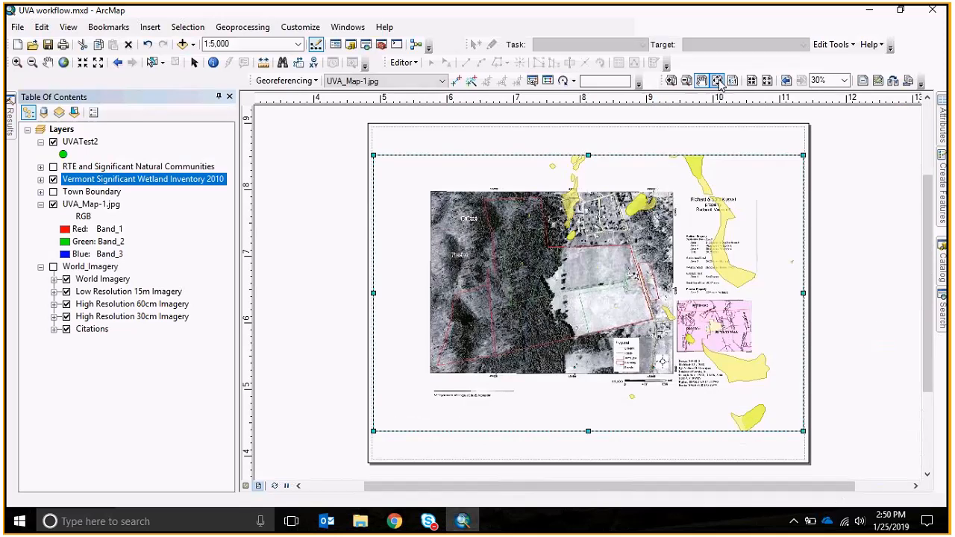
click(718, 81)
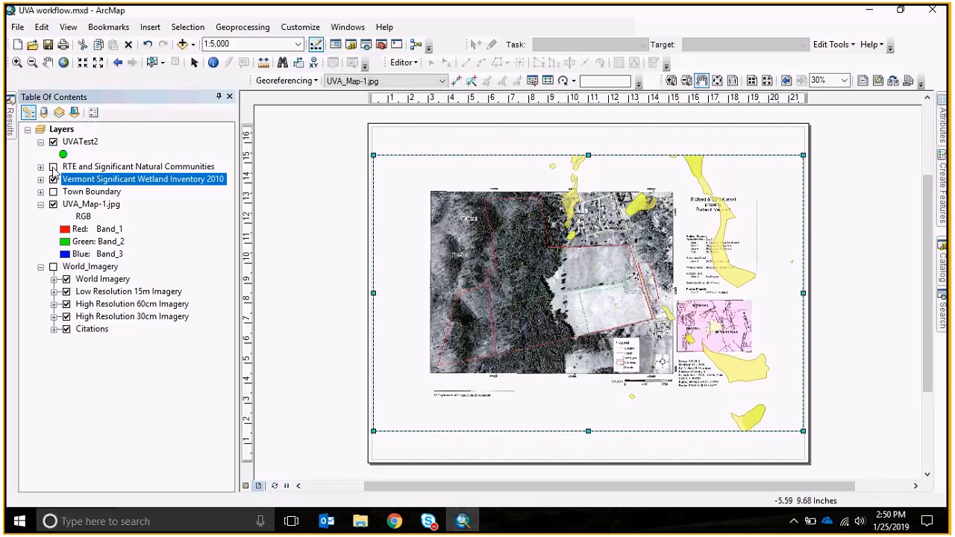
click(53, 167)
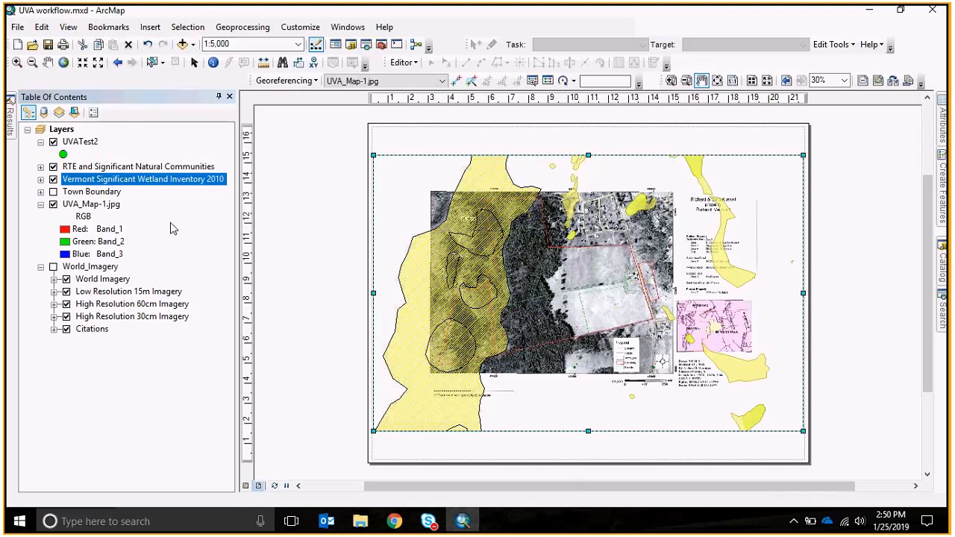
mouse_move(209, 196)
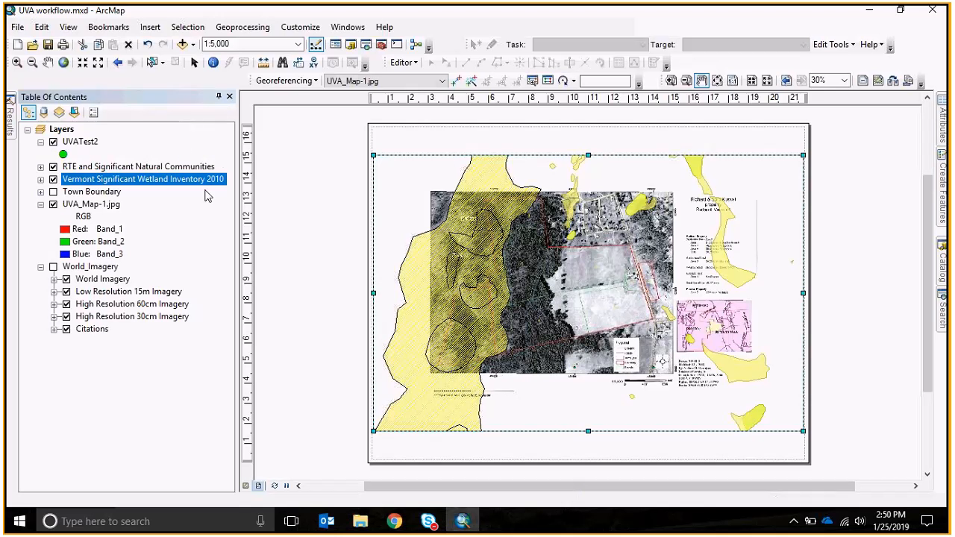
- Expand the RTE and Significant Natural Communities legend categories
click(42, 167)
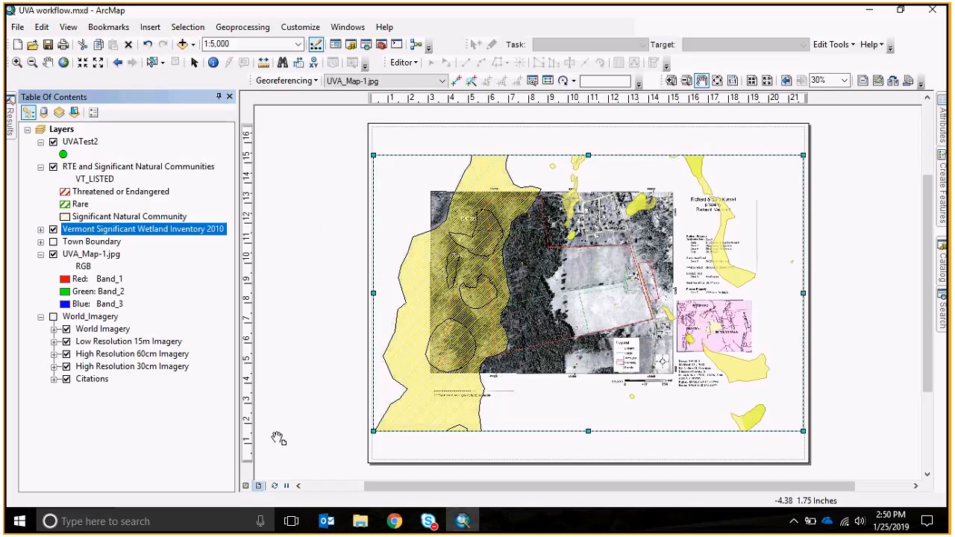
mouse_move(260, 489)
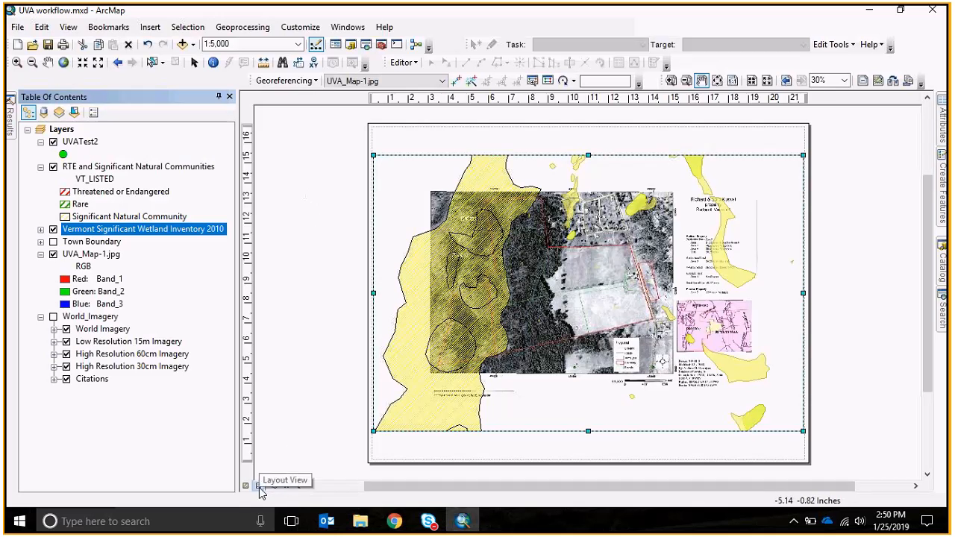
- Start the Export Map dialog and browse the local Documents folder
click(17, 27)
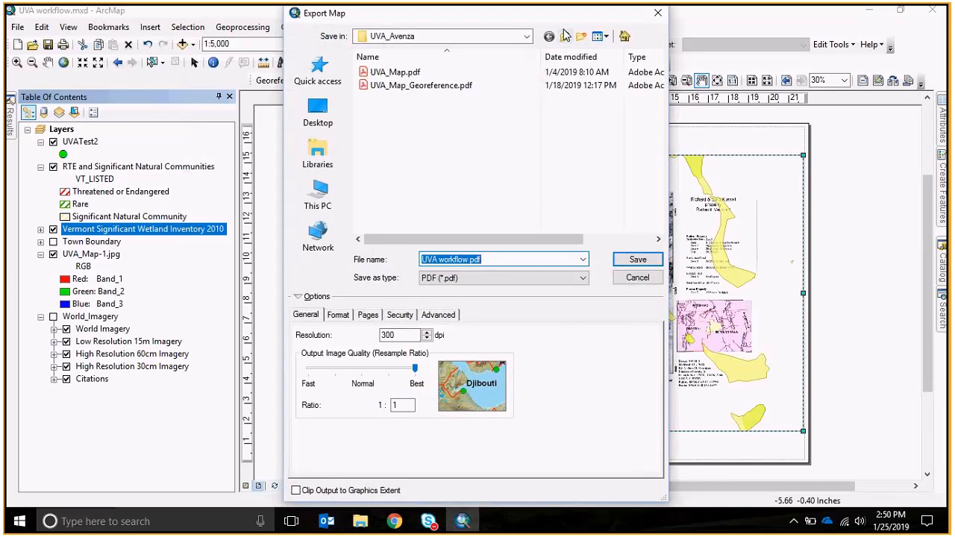
click(527, 36)
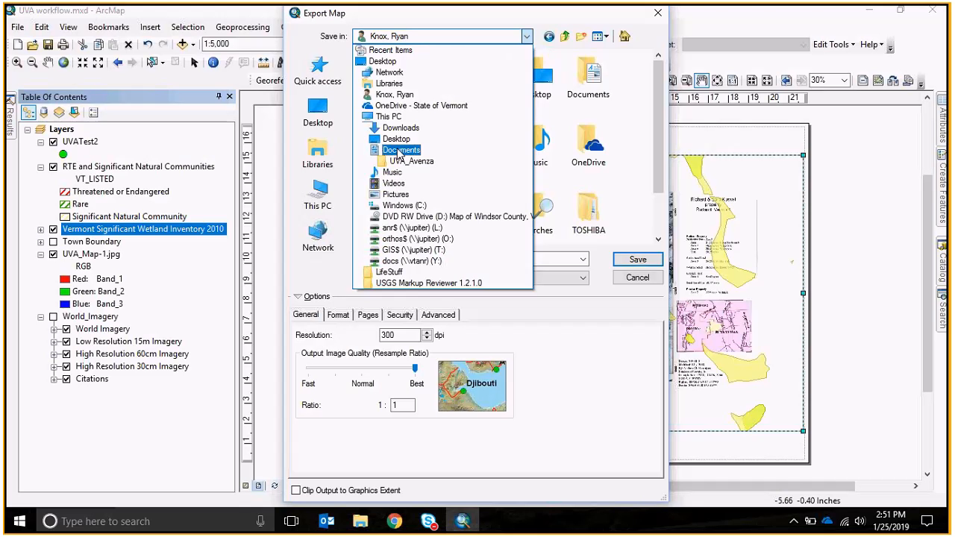
click(400, 149)
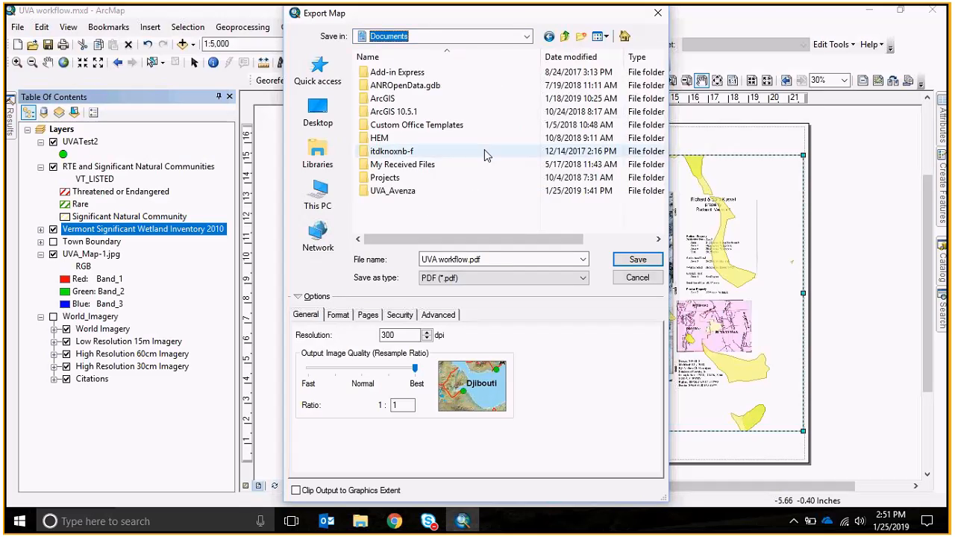
click(317, 152)
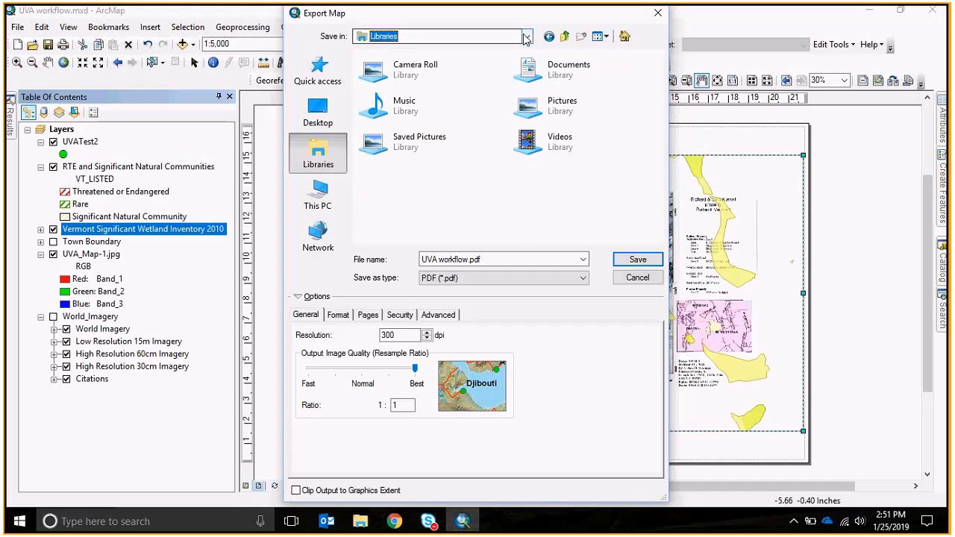
- Navigate to OneDrive - State of Vermont, Documents, then the AvenzaMaps folder
click(527, 35)
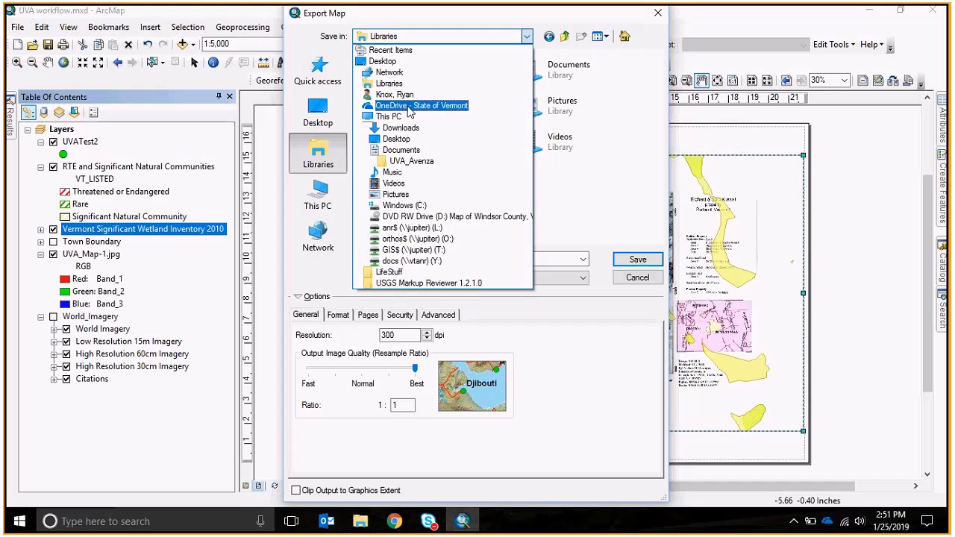
click(421, 104)
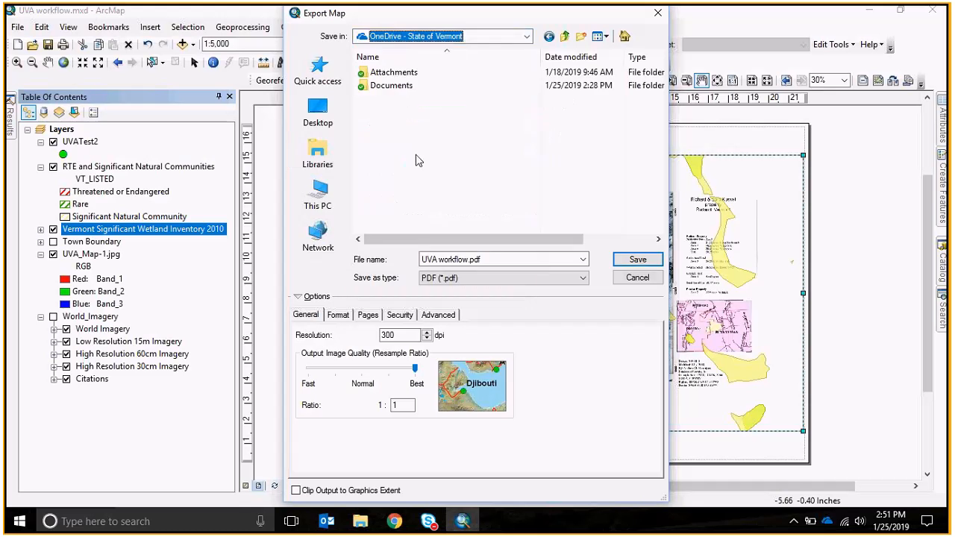
double_click(391, 85)
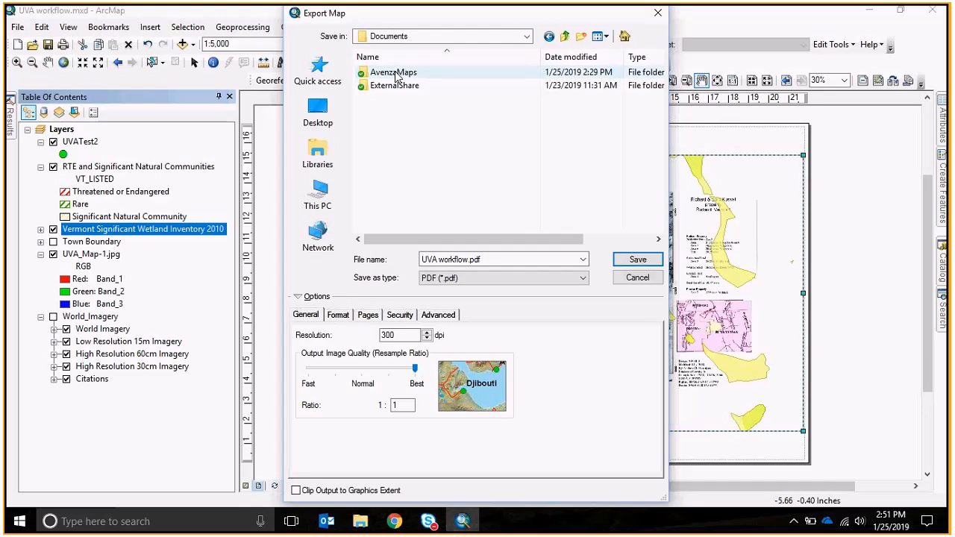
double_click(394, 72)
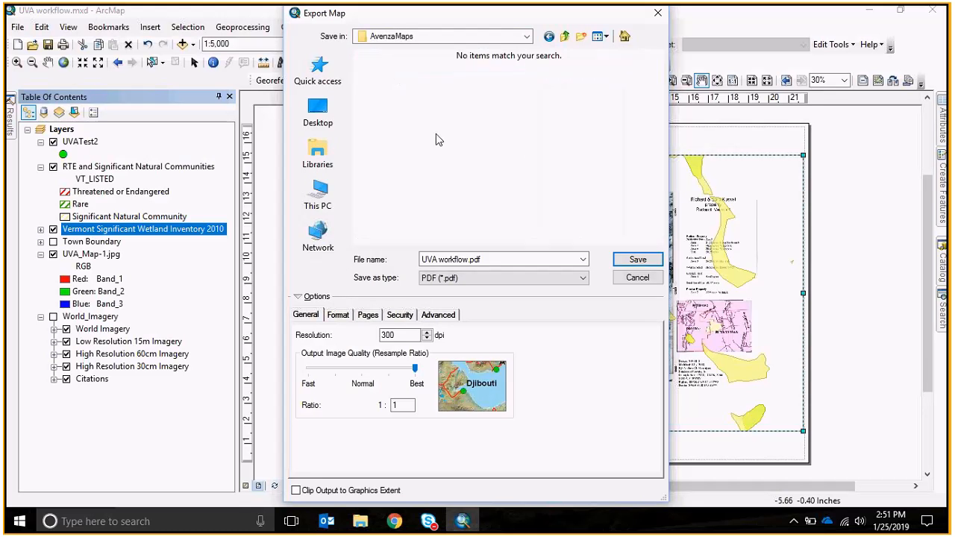
- Replace the export file name with UVA Map Georeference.pdf
click(485, 260)
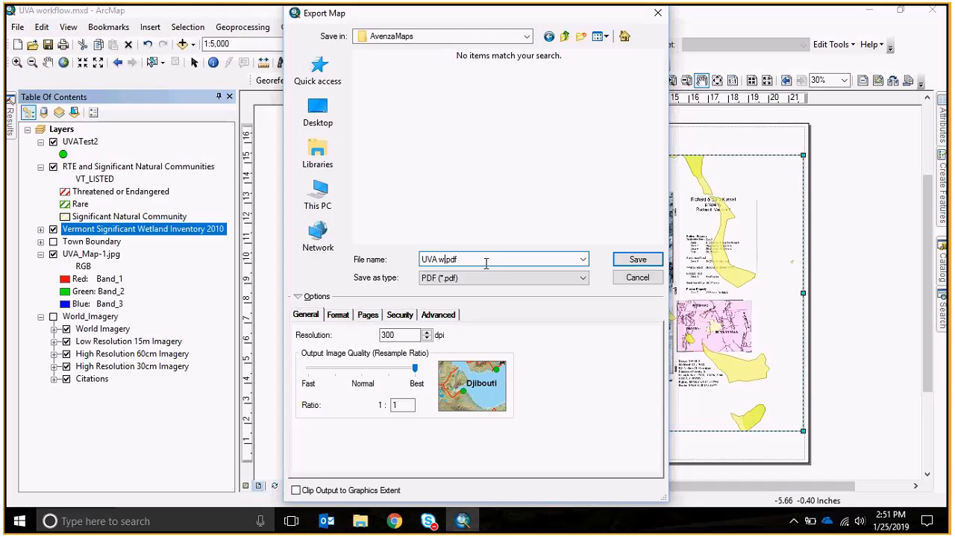
key(BackSpace)
text(Map Georeference)
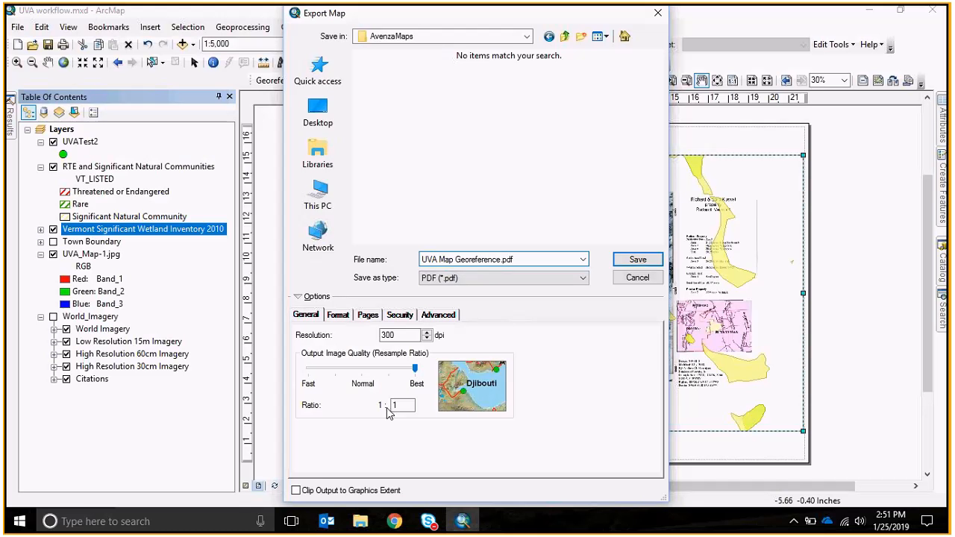
mouse_move(362, 441)
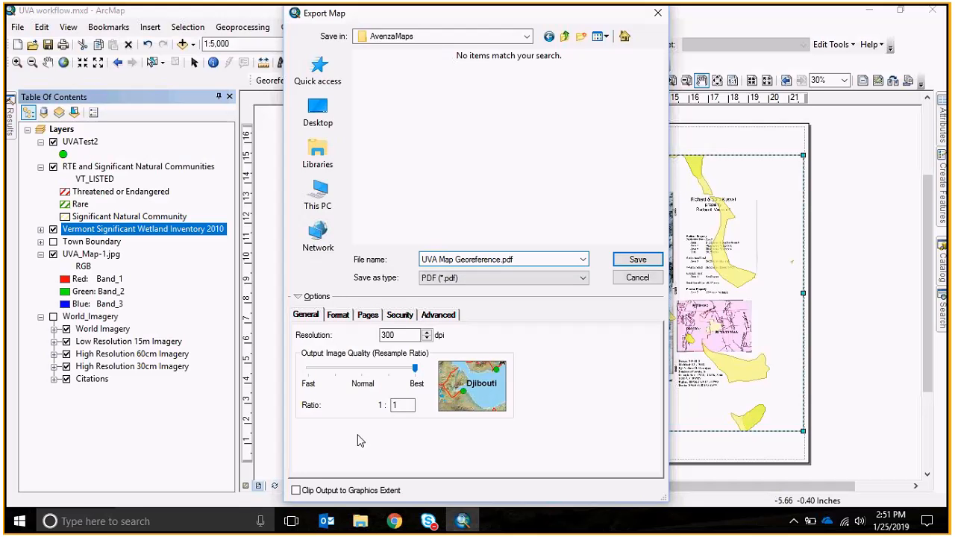
click(499, 260)
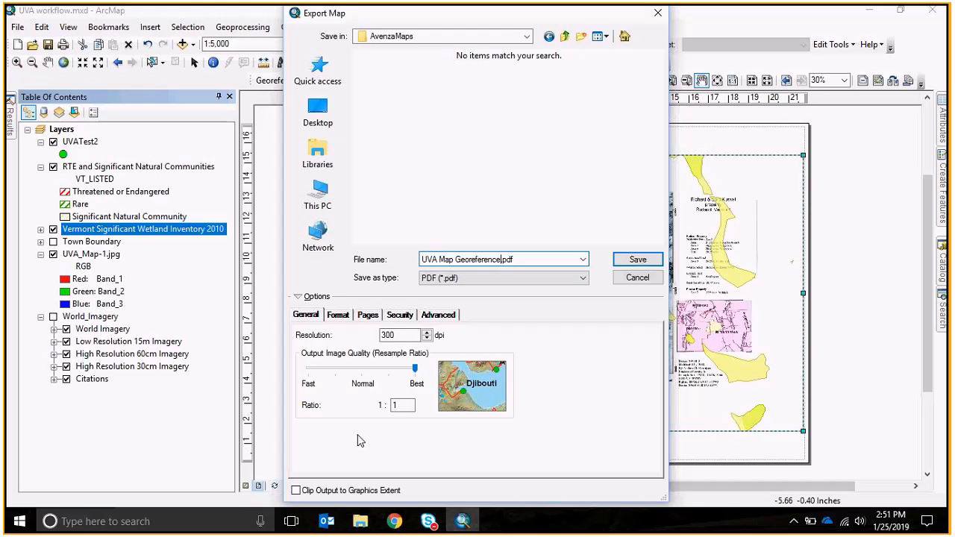
click(505, 278)
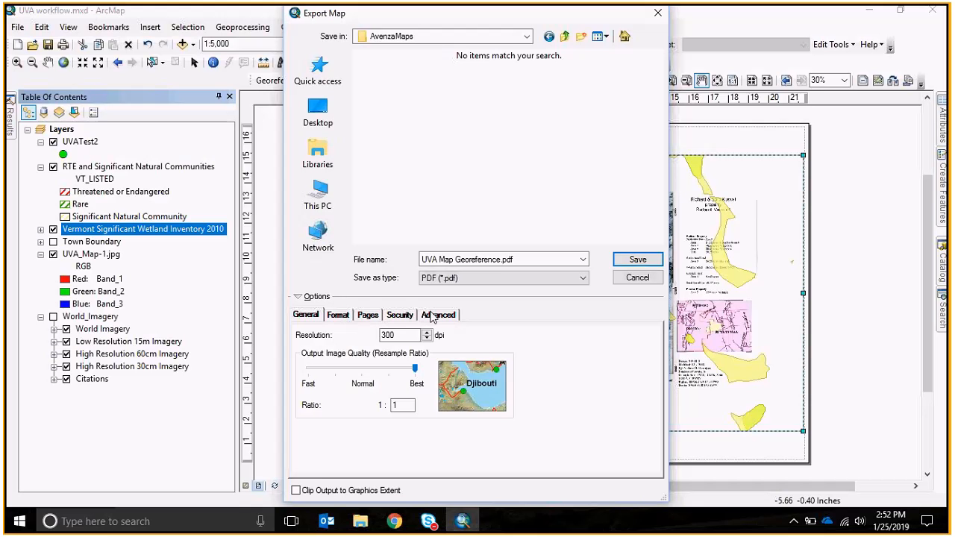
- Enable Export Map Georeference Information in the PDF export's Advanced options
click(439, 314)
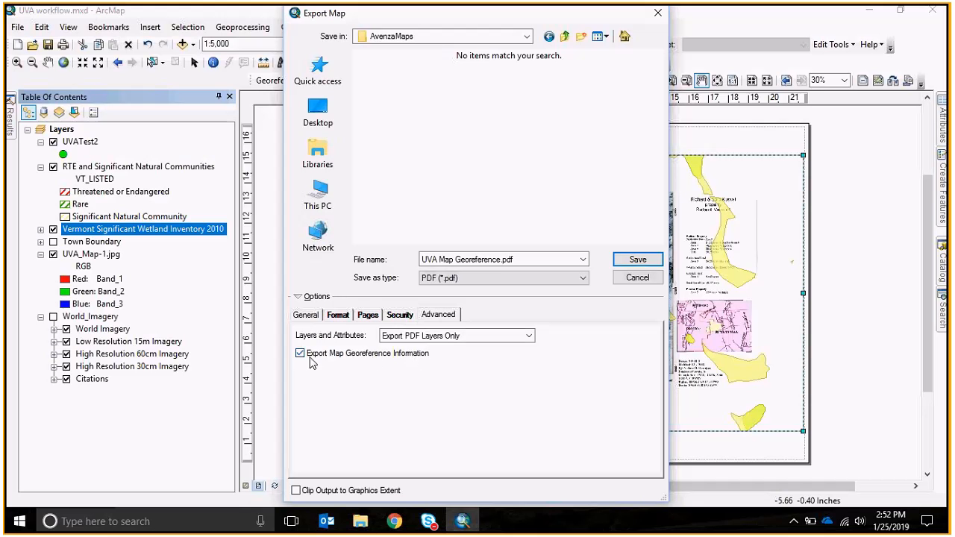
click(300, 352)
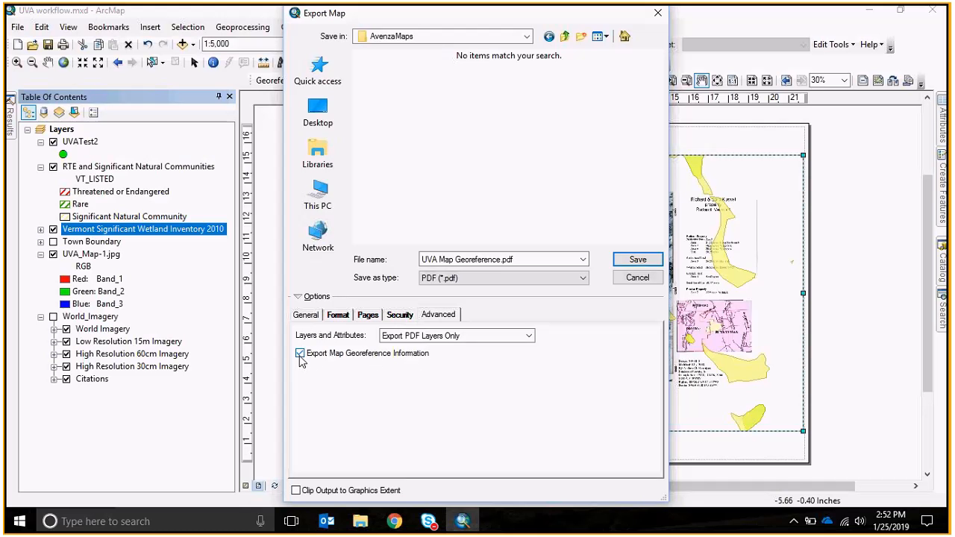
click(299, 352)
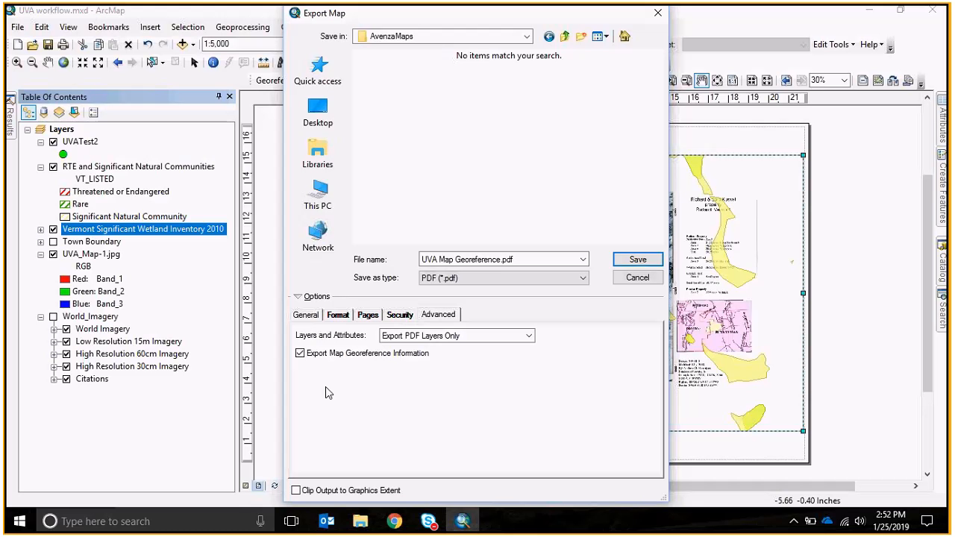
mouse_move(338, 386)
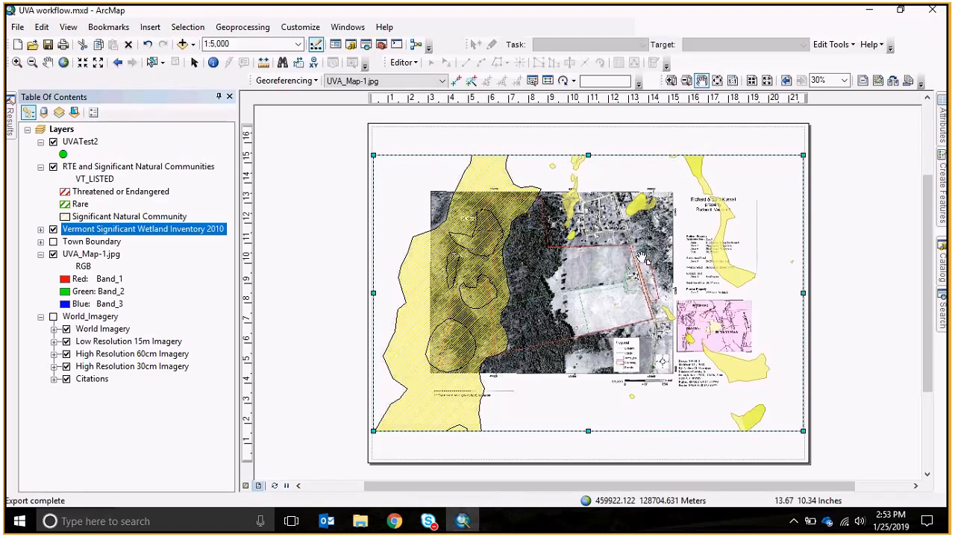
mouse_move(295, 384)
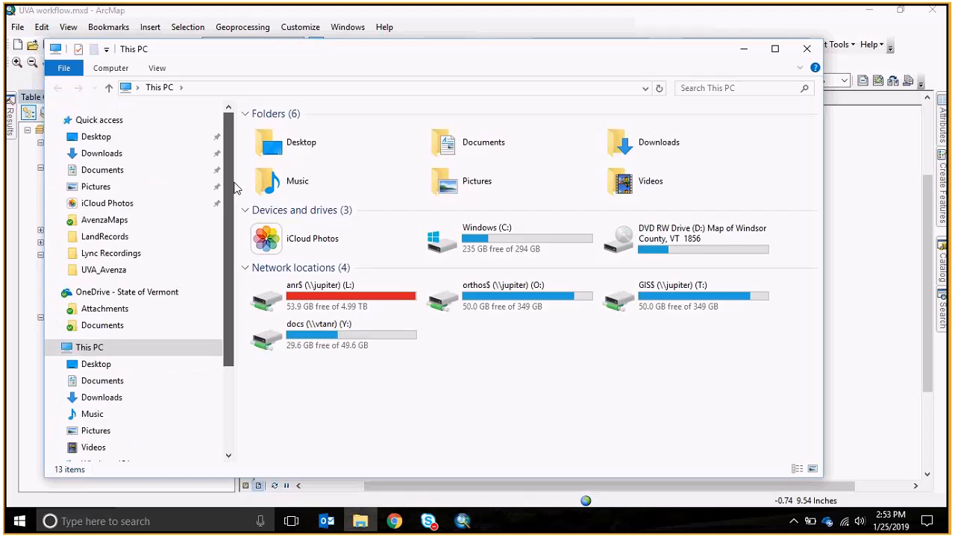
- Open UVA Map Georeference.pdf from the AvenzaMaps folder in OneDrive Documents
click(108, 291)
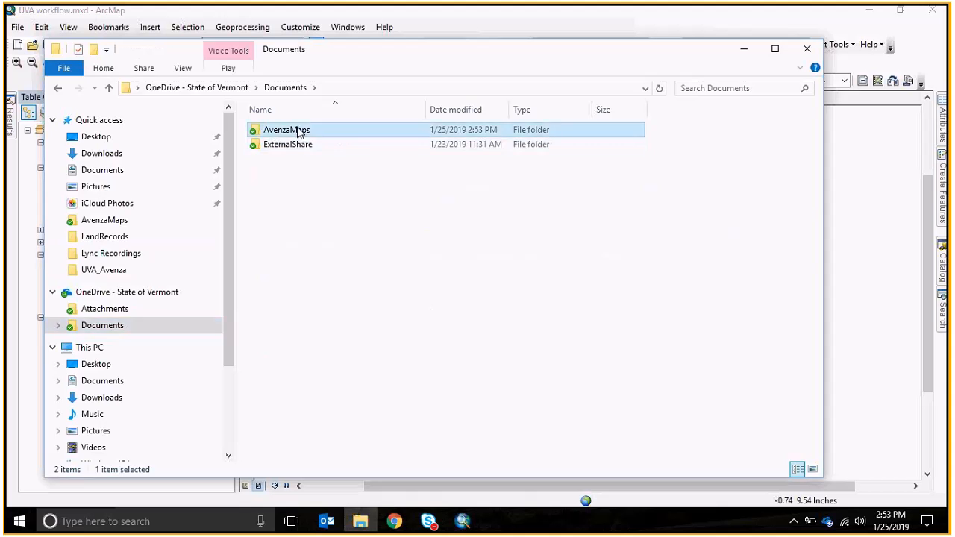
double_click(287, 129)
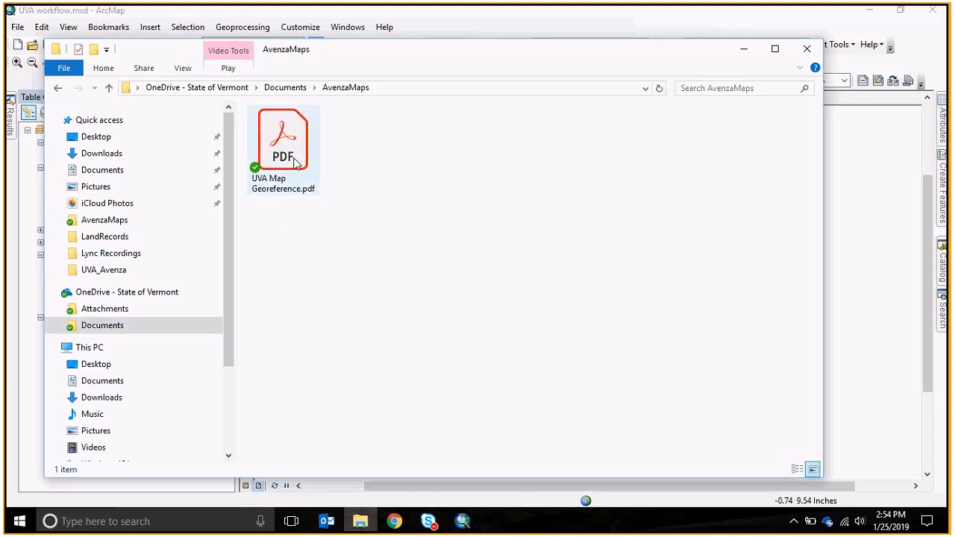
click(283, 142)
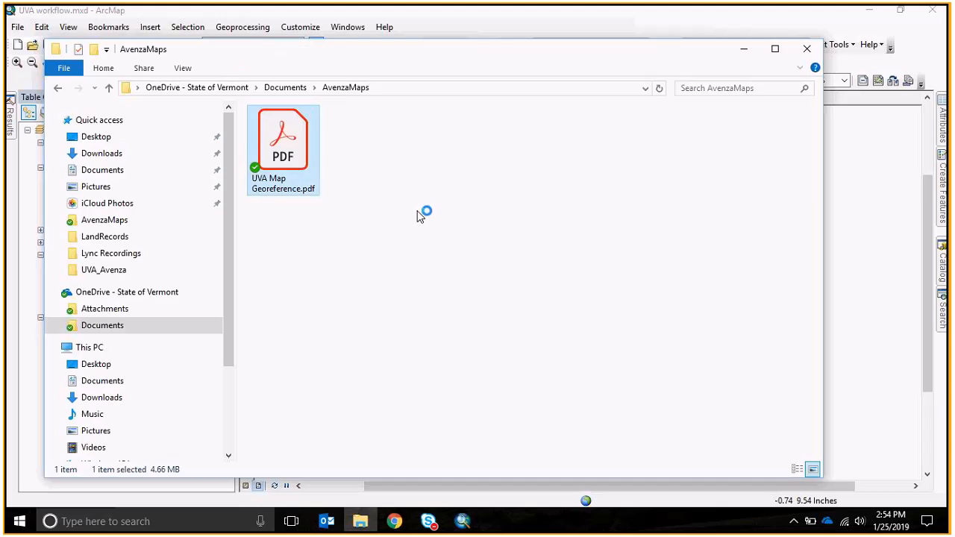
double_click(284, 137)
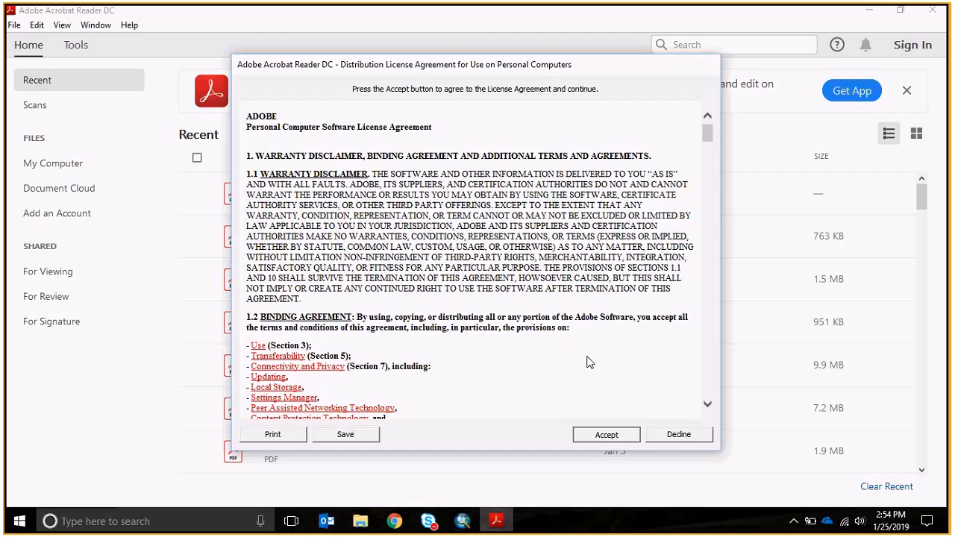
mouse_move(606, 434)
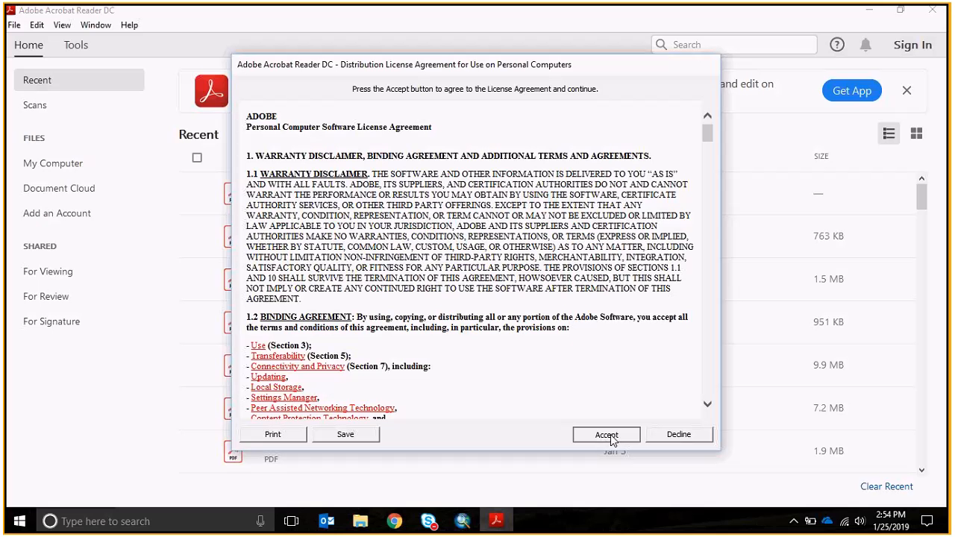
- Accept Acrobat Reader's license agreement and dismiss the welcome so the PDF map page shows
click(606, 435)
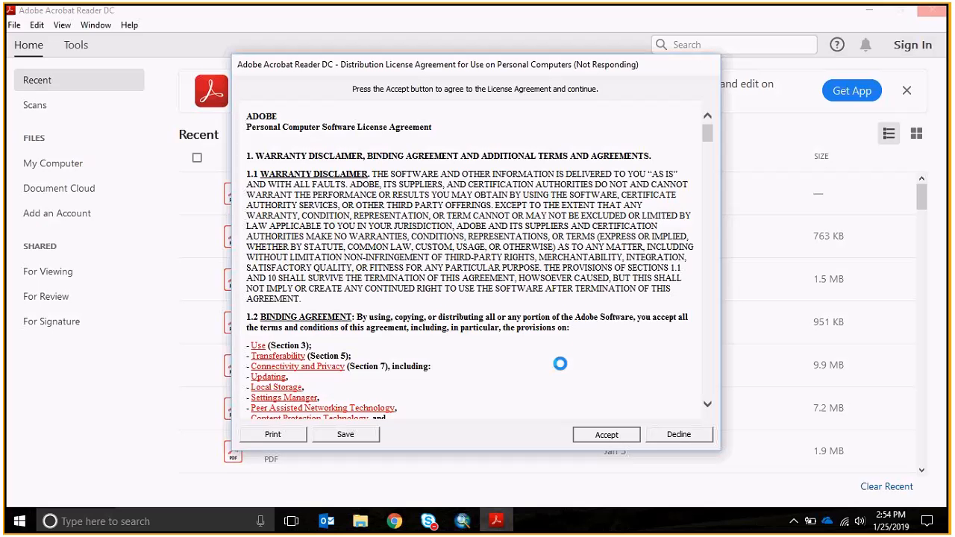
click(606, 435)
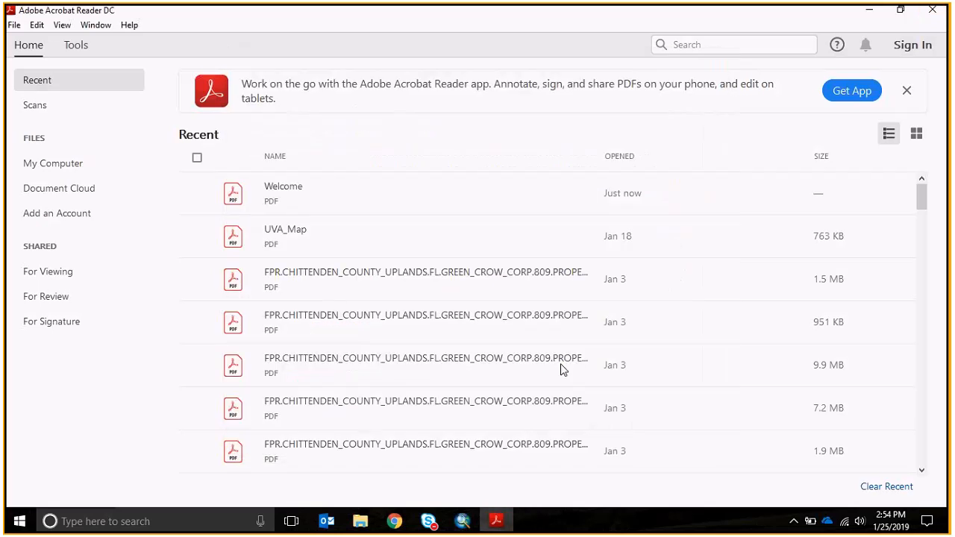
double_click(285, 236)
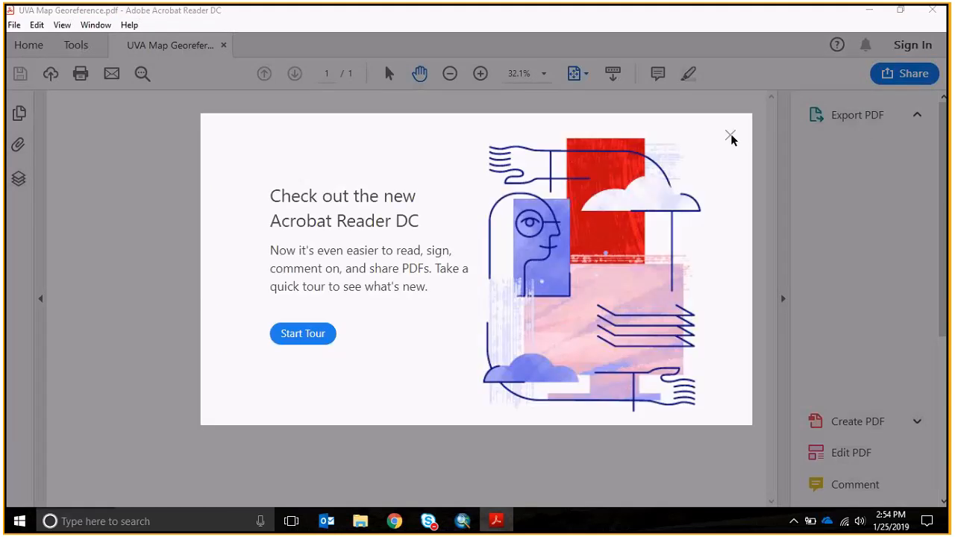
mouse_move(719, 230)
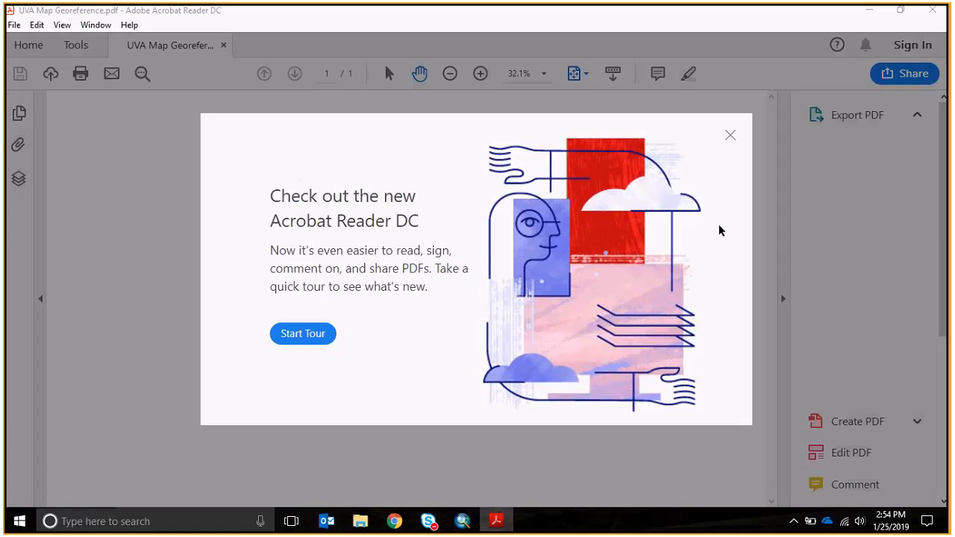
click(730, 134)
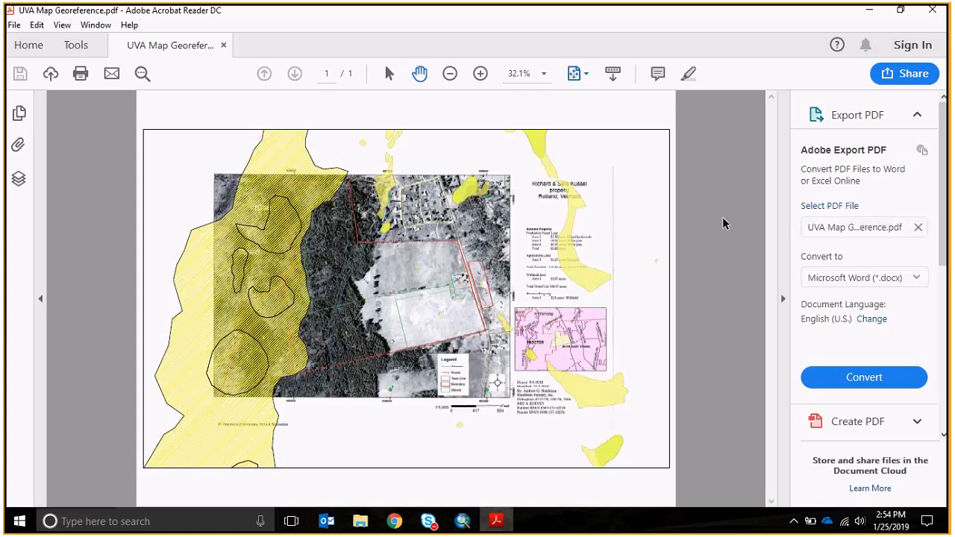
mouse_move(743, 218)
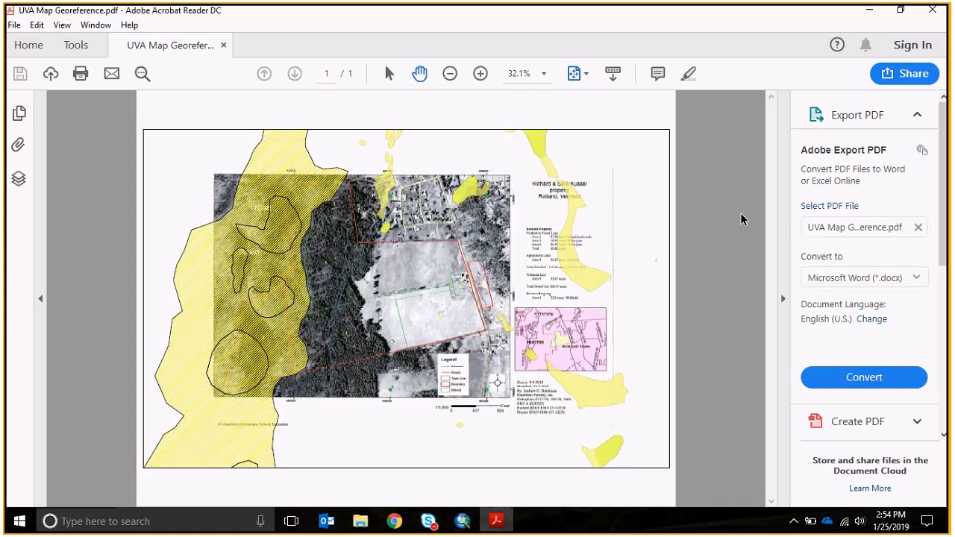
mouse_move(718, 218)
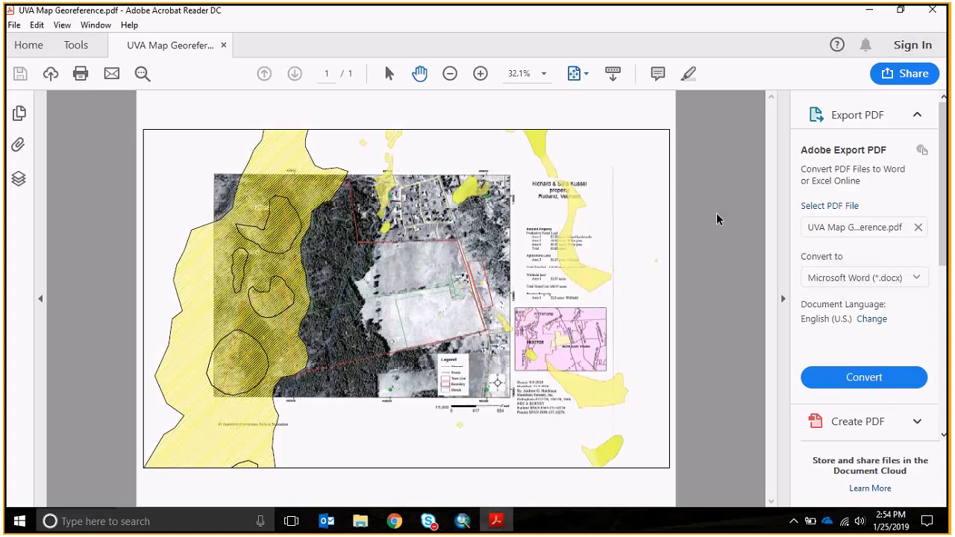
mouse_move(715, 222)
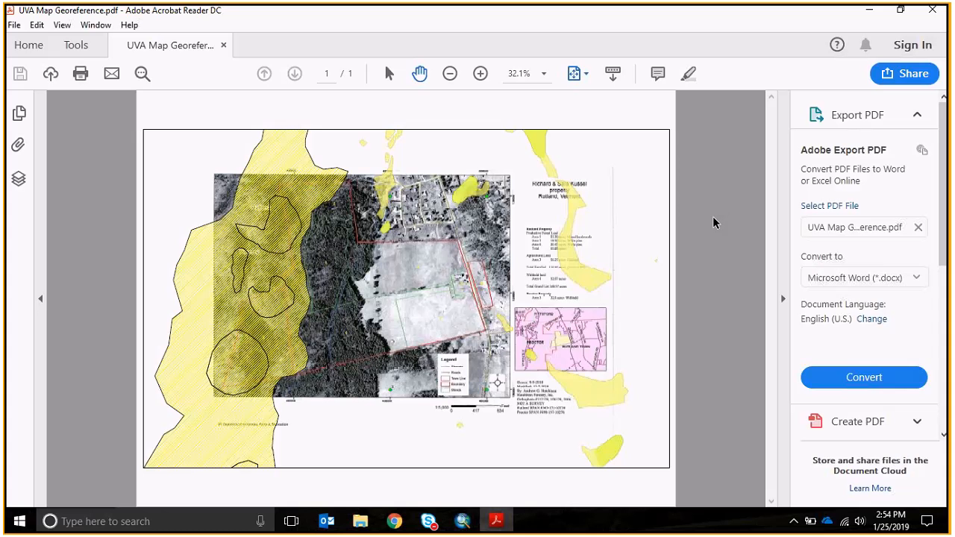